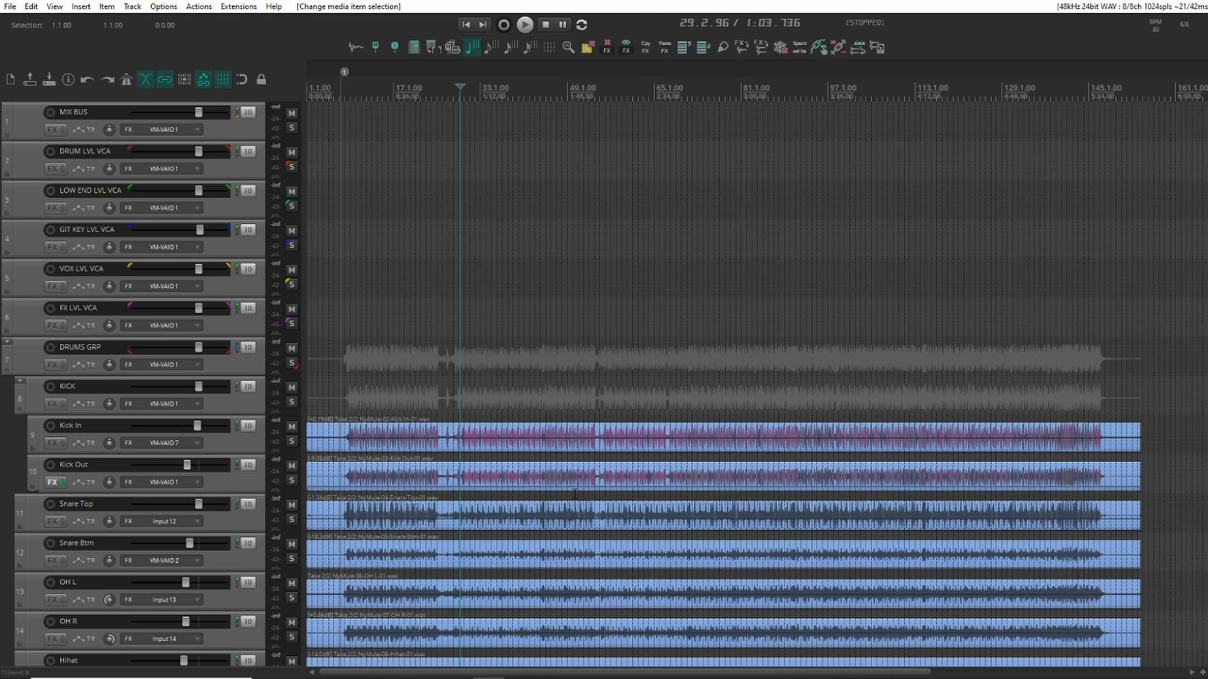
pyautogui.moveTo(255, 137)
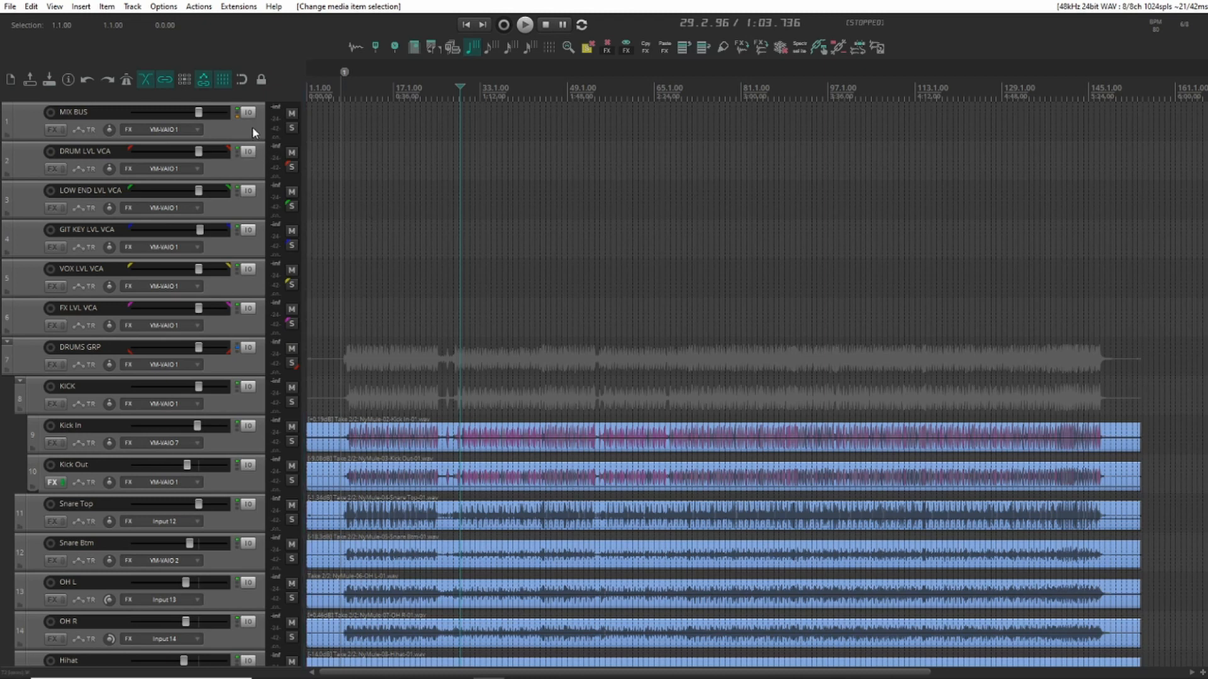
pyautogui.moveTo(248, 178)
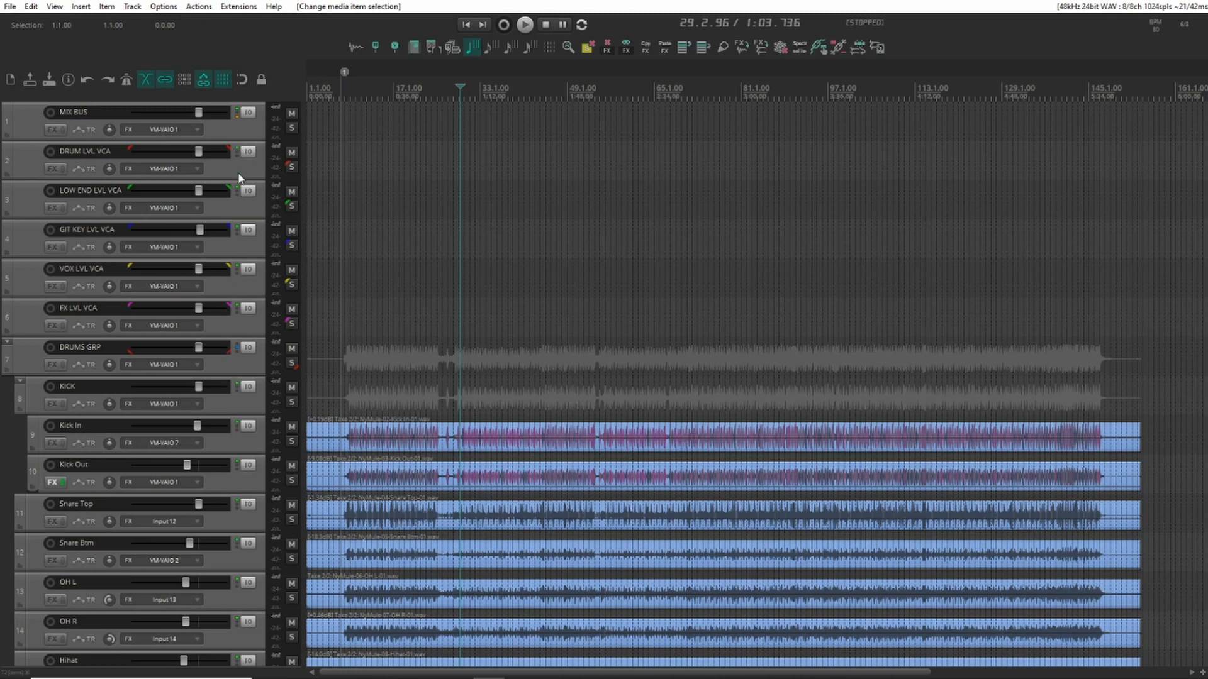
# Open the SWS Auto Color/Icon/Layout window from the Extensions menu.
pyautogui.scroll(-3)
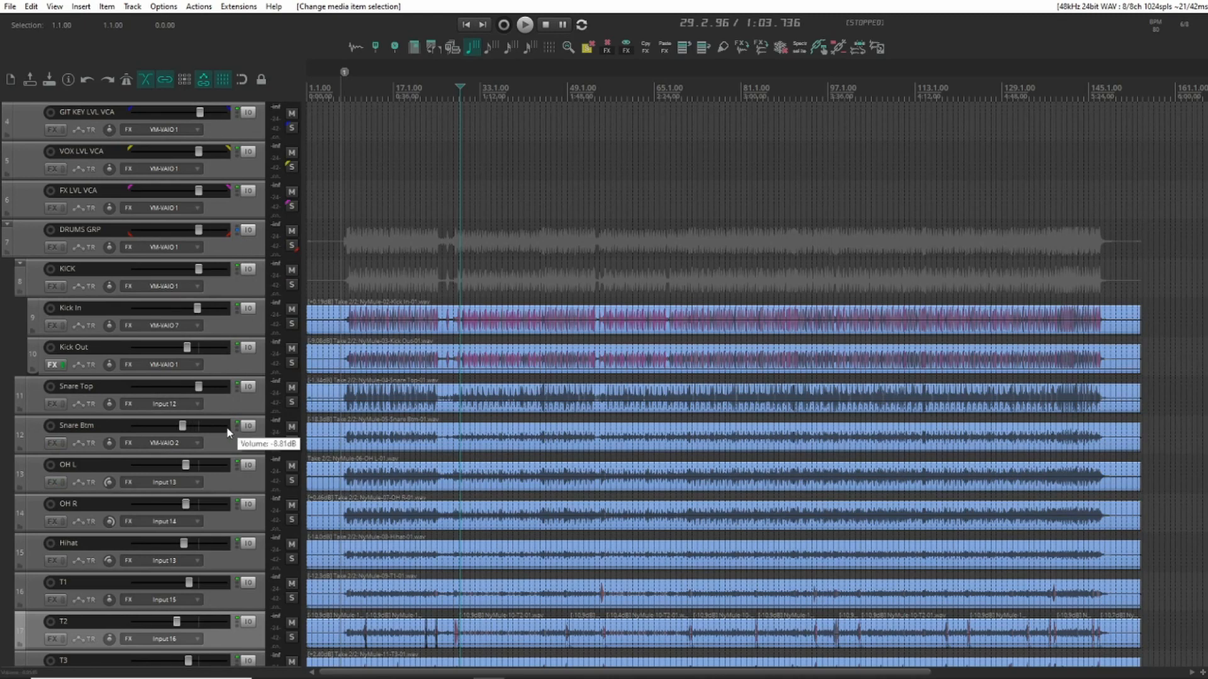
pyautogui.scroll(-3)
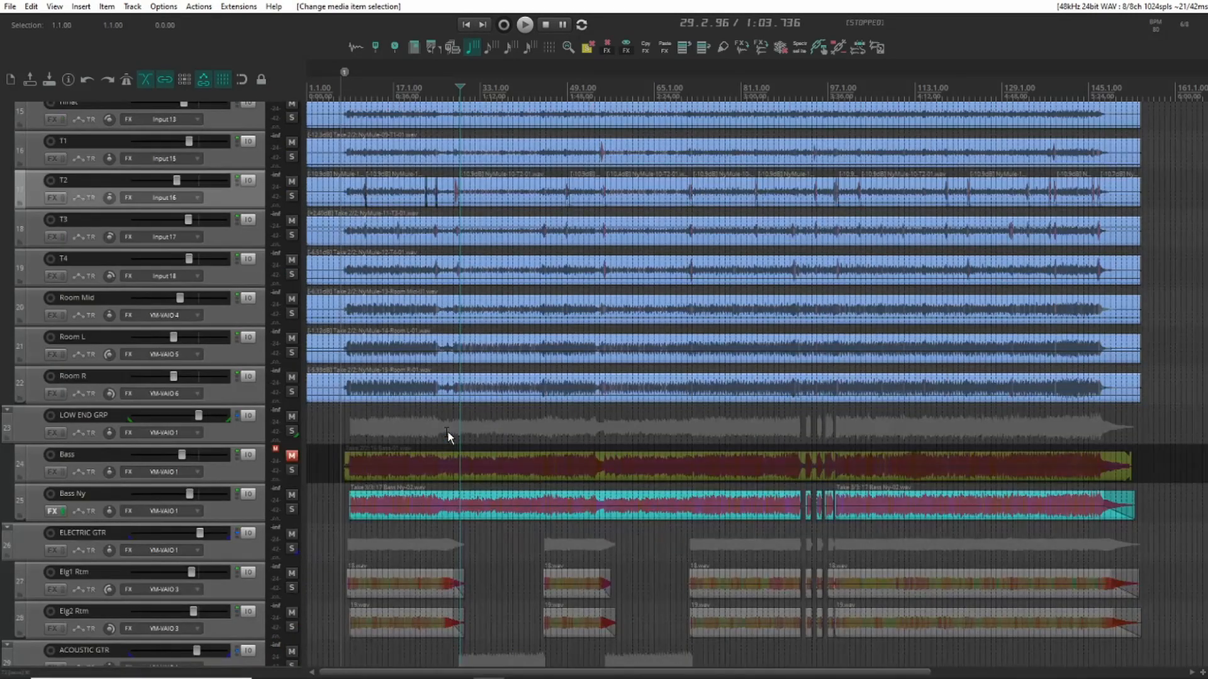
pyautogui.scroll(-3)
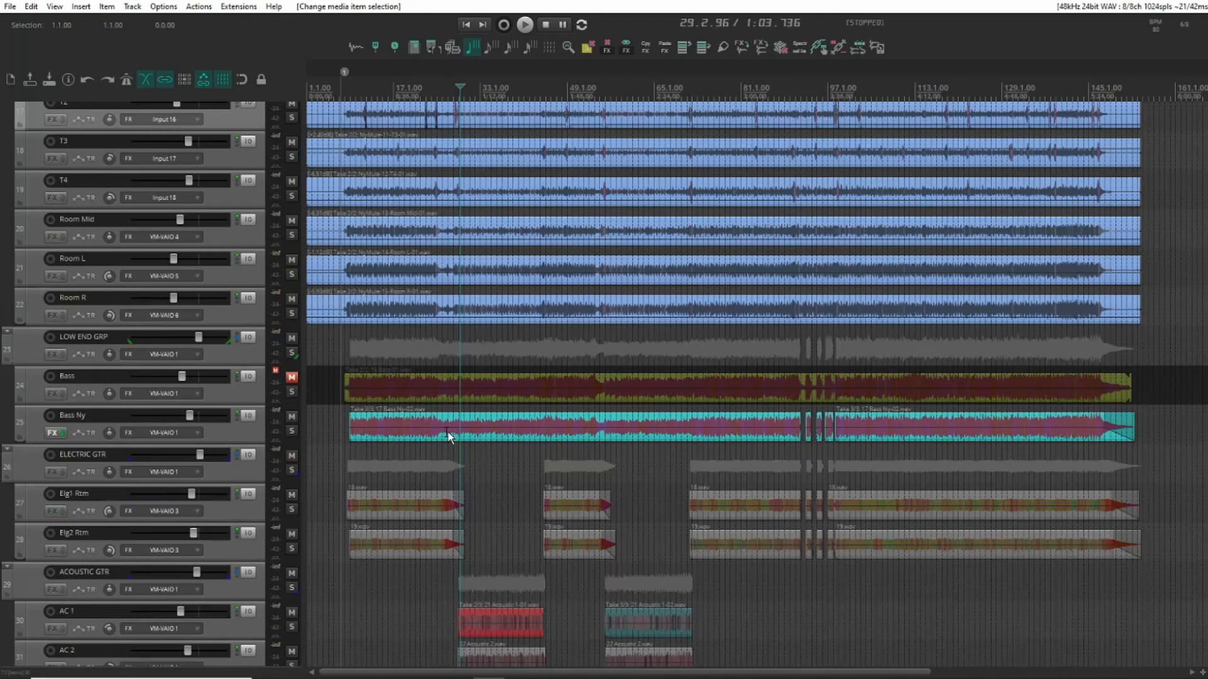
pyautogui.scroll(-3)
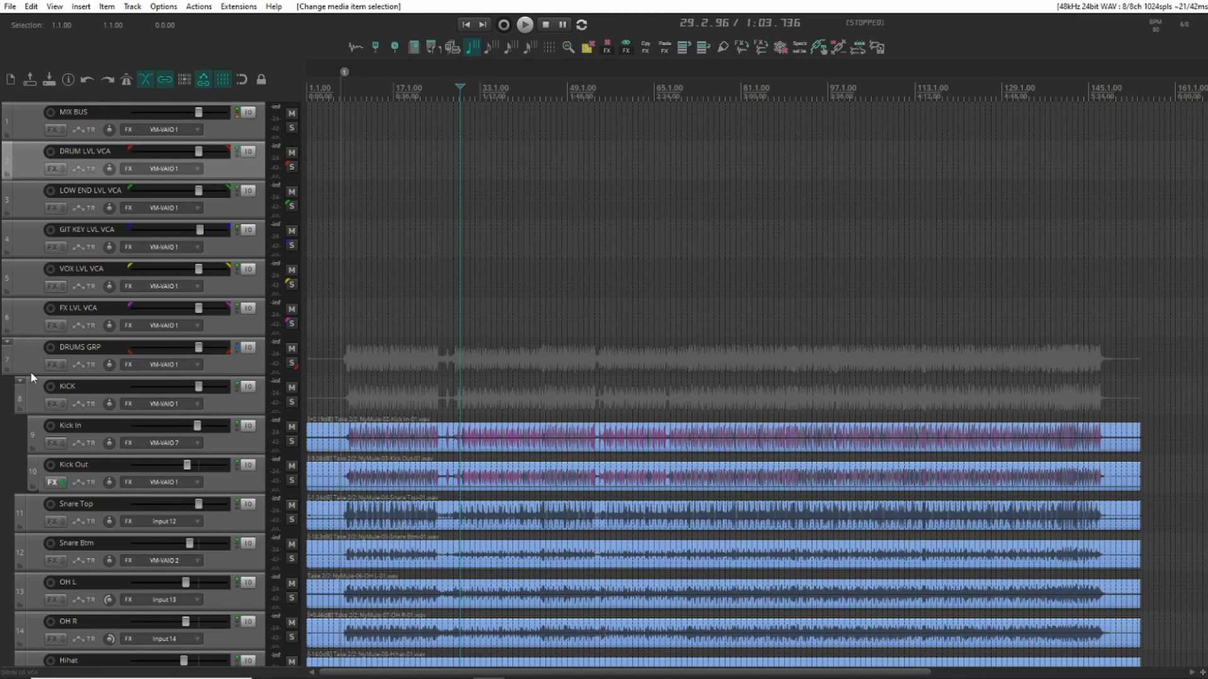
pyautogui.moveTo(28, 224)
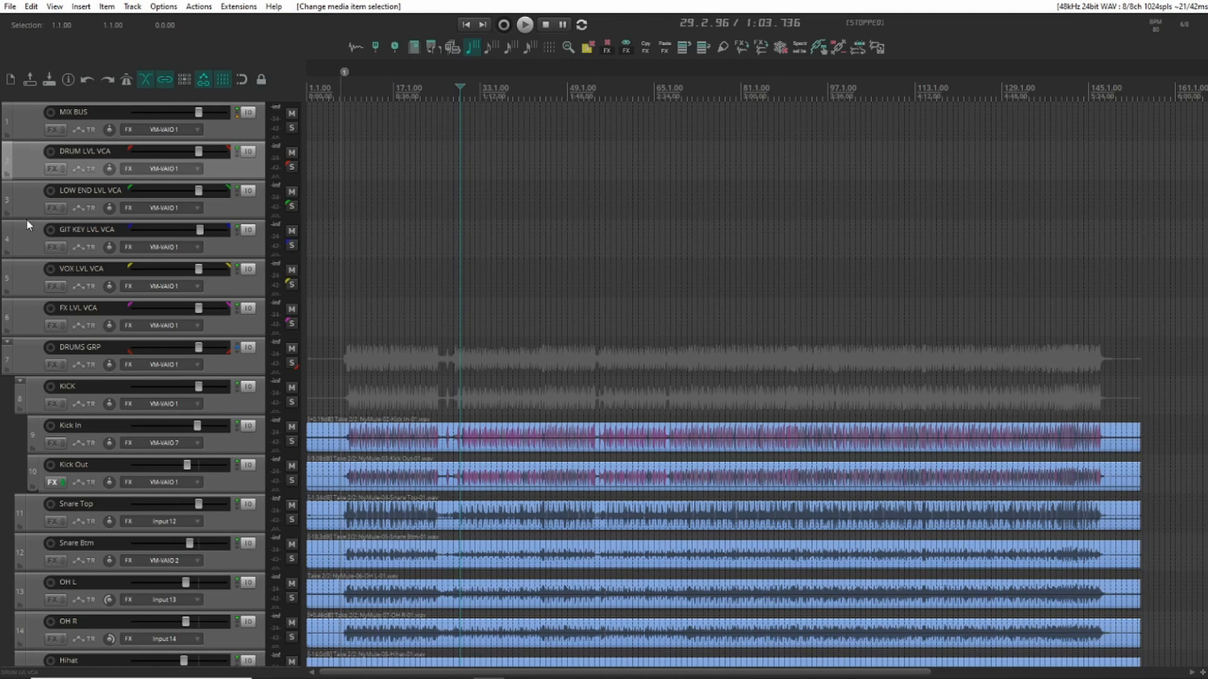
pyautogui.moveTo(288, 3)
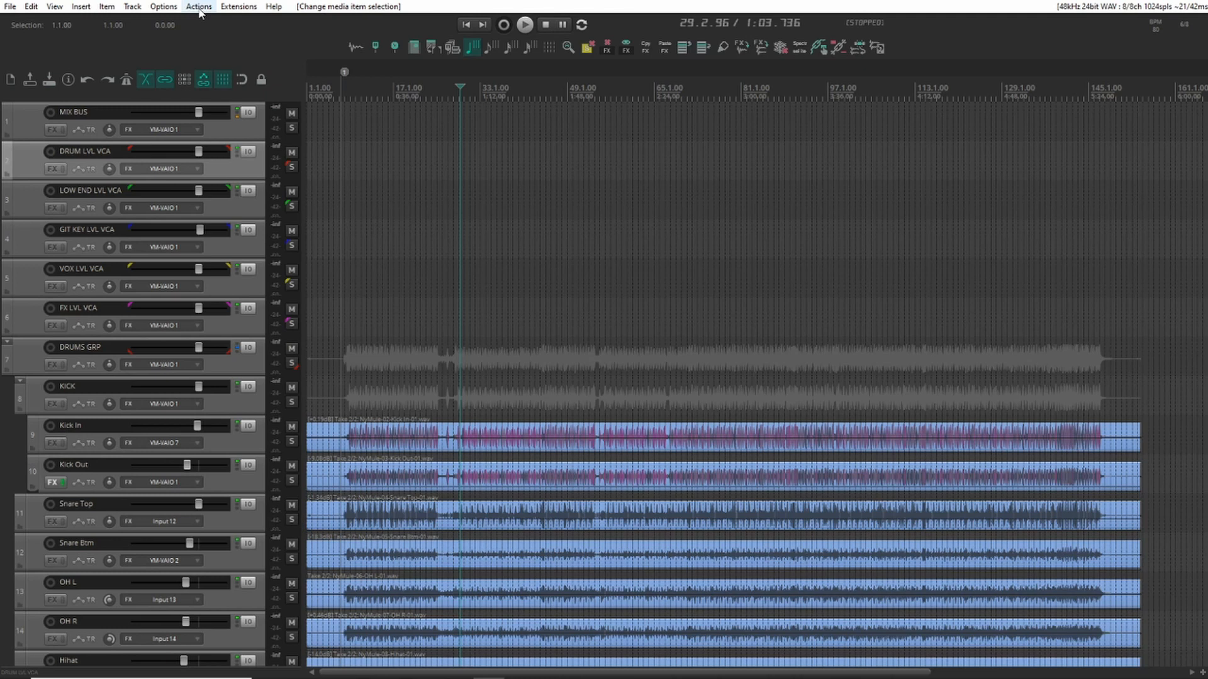
pyautogui.click(238, 7)
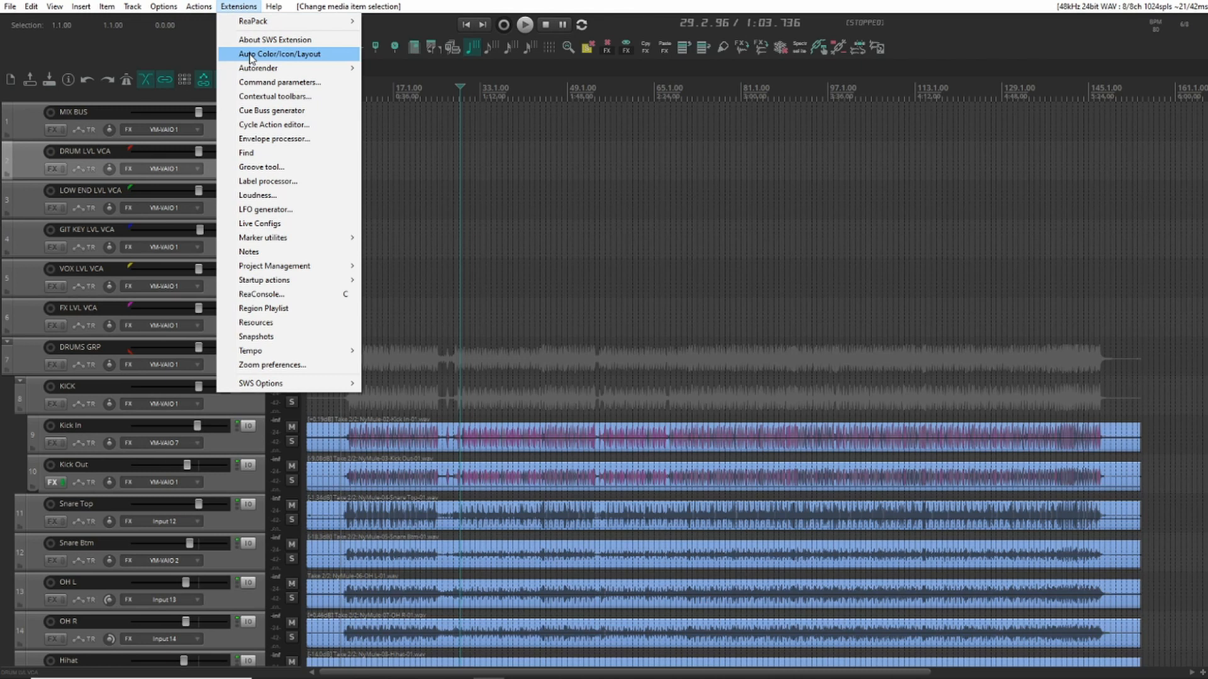
pyautogui.click(279, 54)
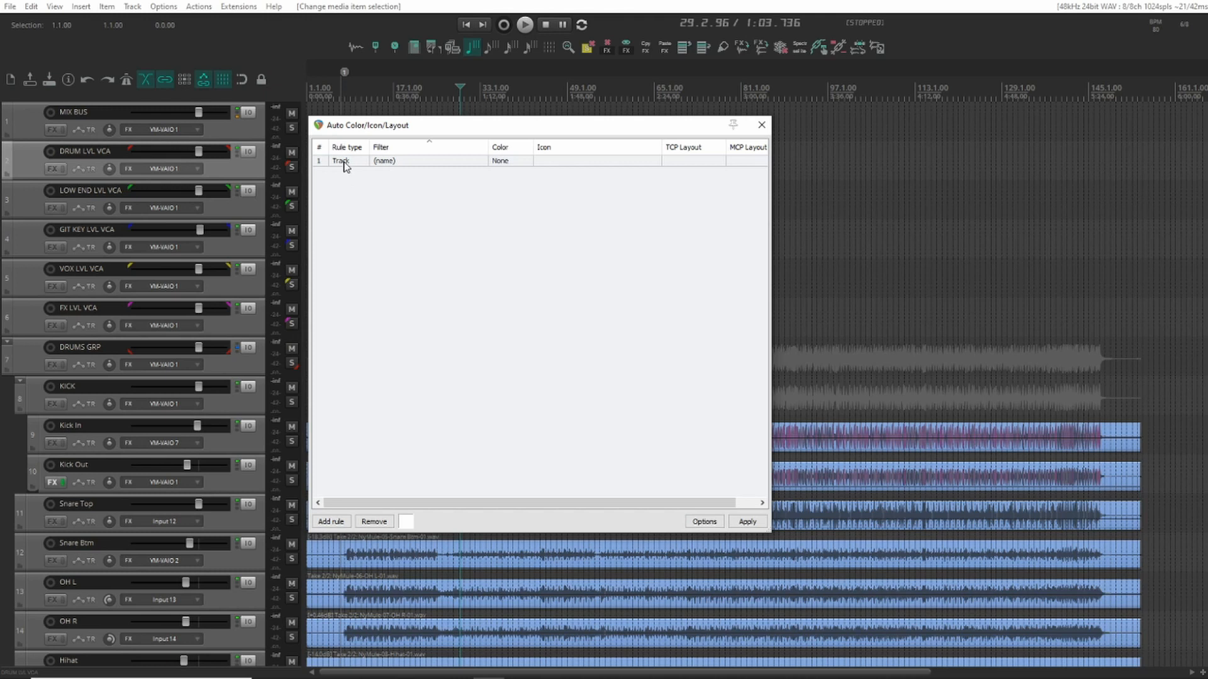
# Set the first rule's filter to MIX BUS with red color and apply it.
pyautogui.click(341, 160)
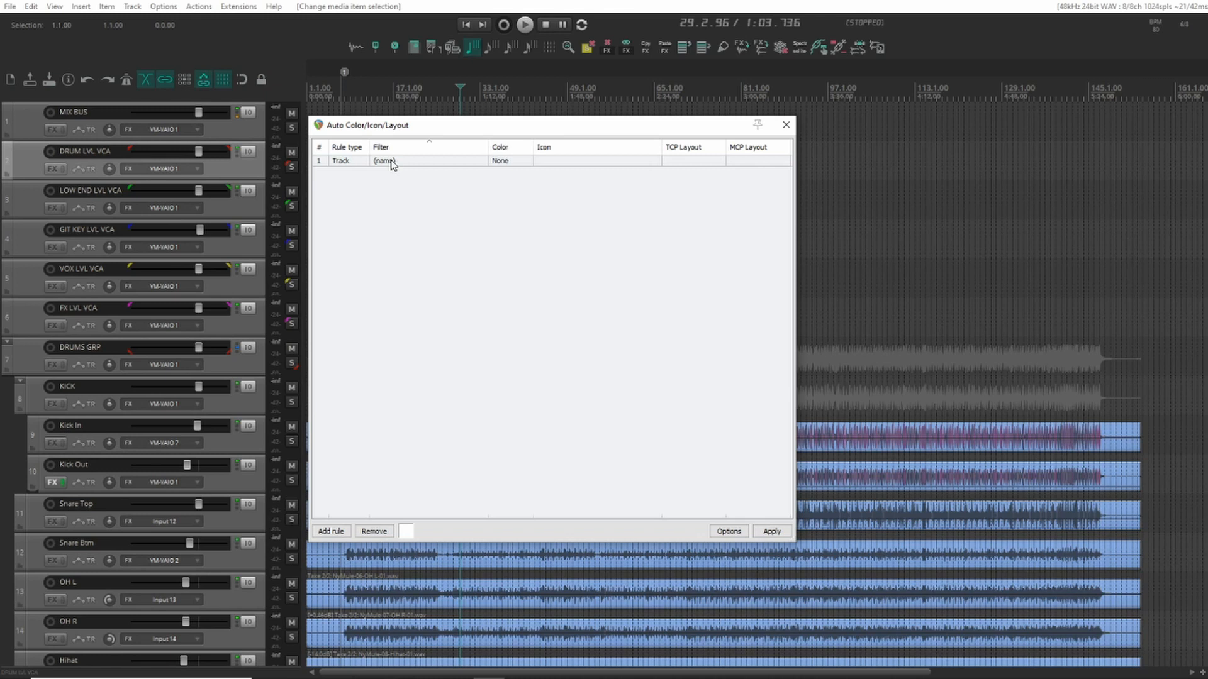
pyautogui.moveTo(29, 128)
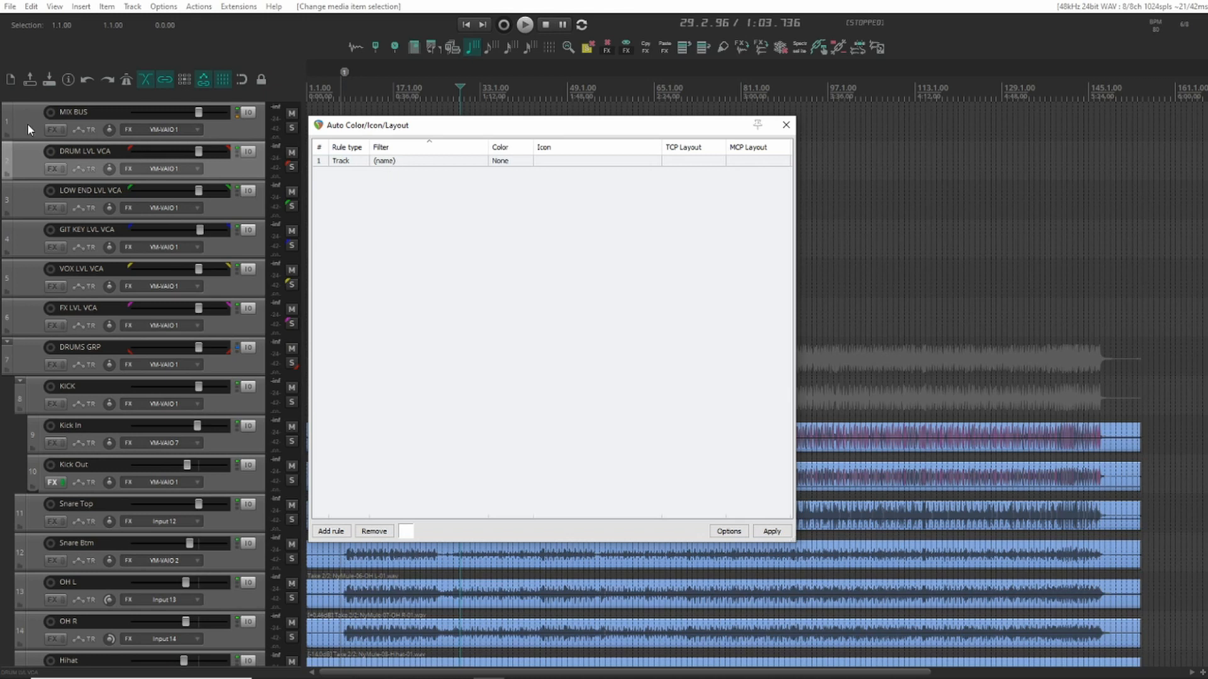
pyautogui.doubleClick(384, 160)
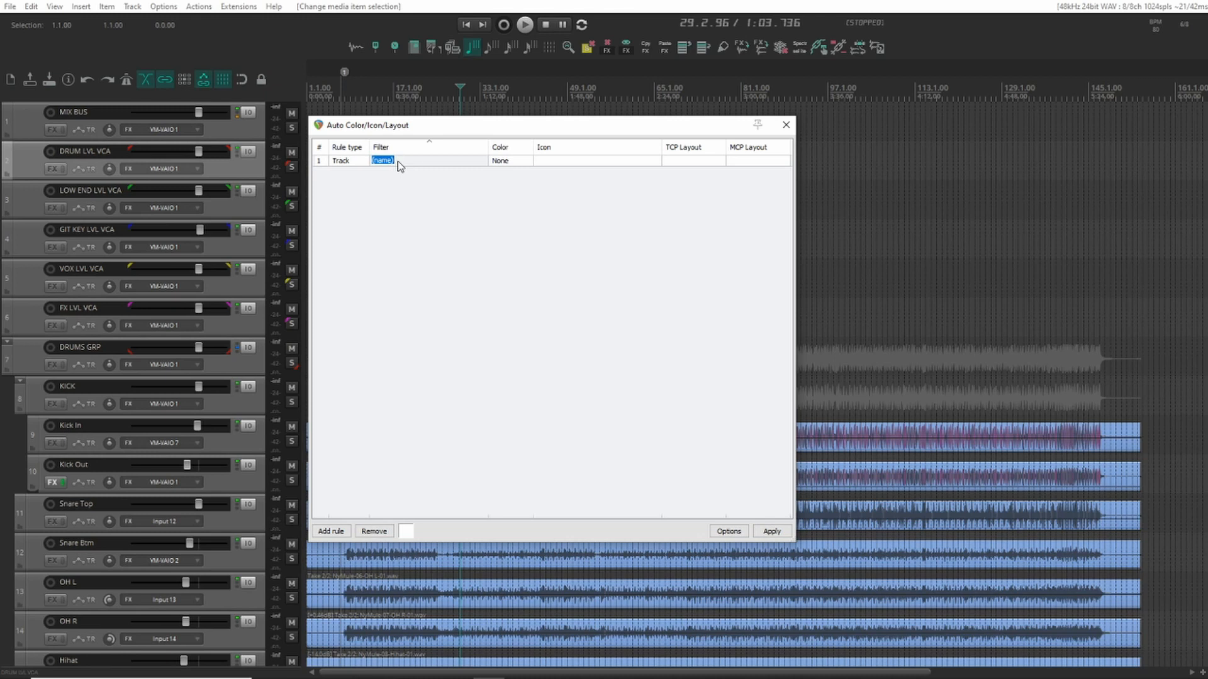
pyautogui.write('MIX BUS')
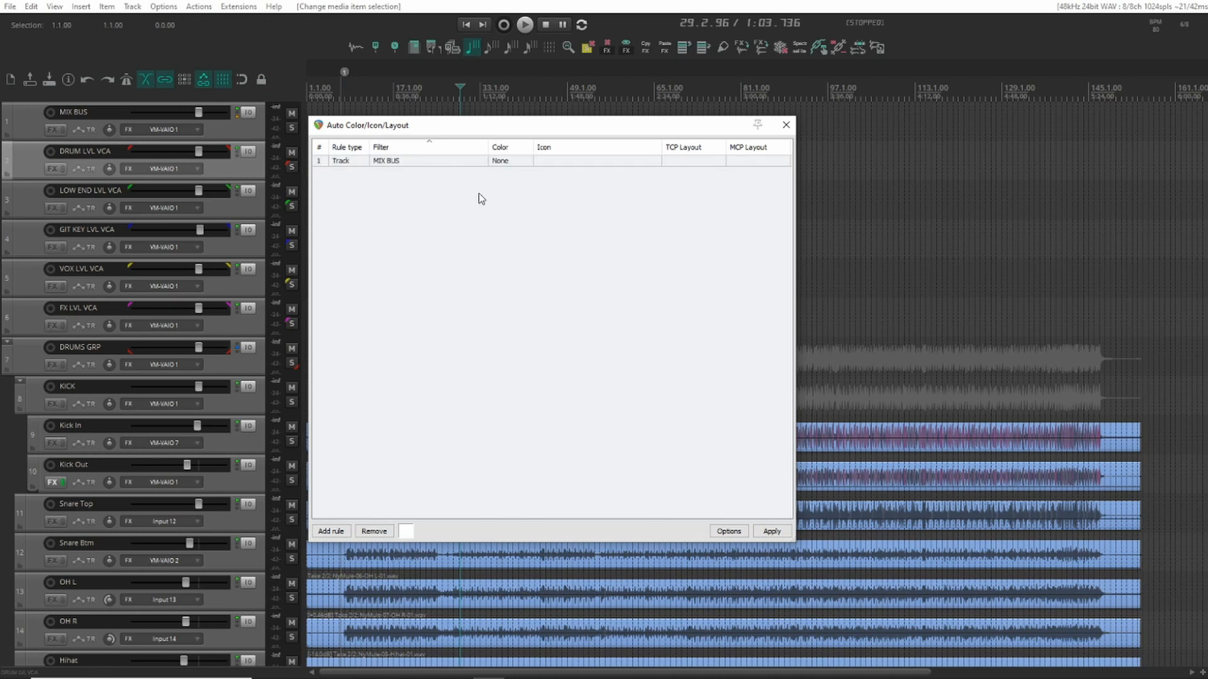
pyautogui.click(385, 160)
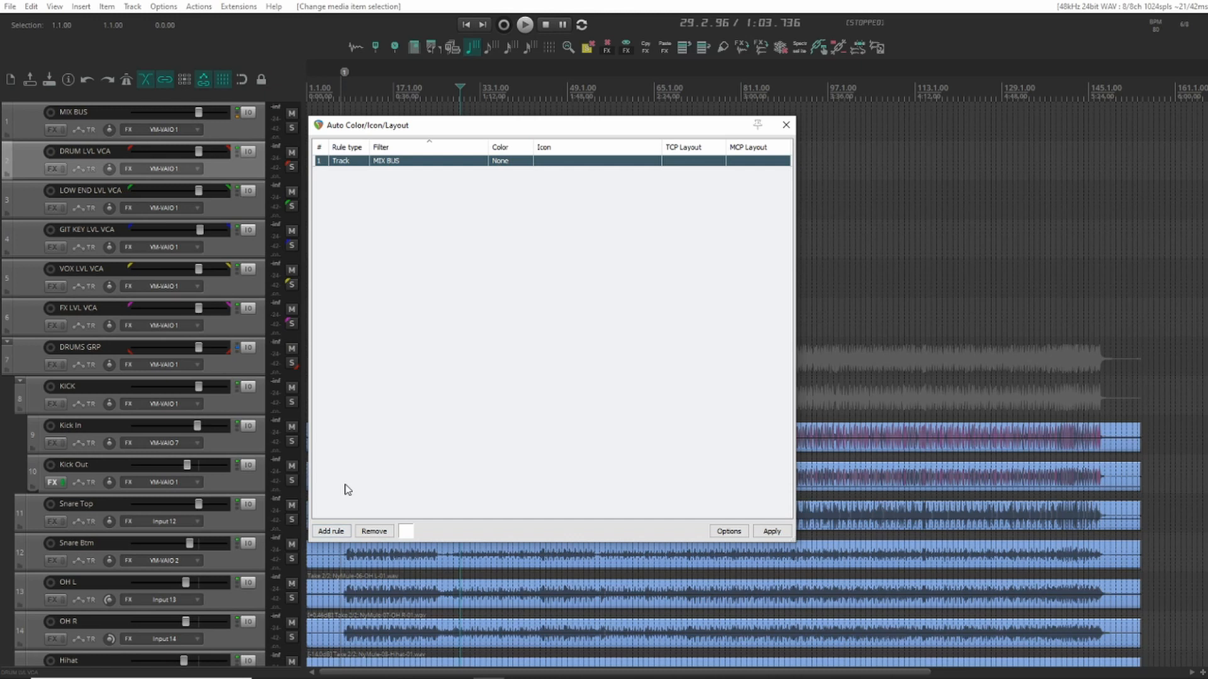
pyautogui.click(406, 531)
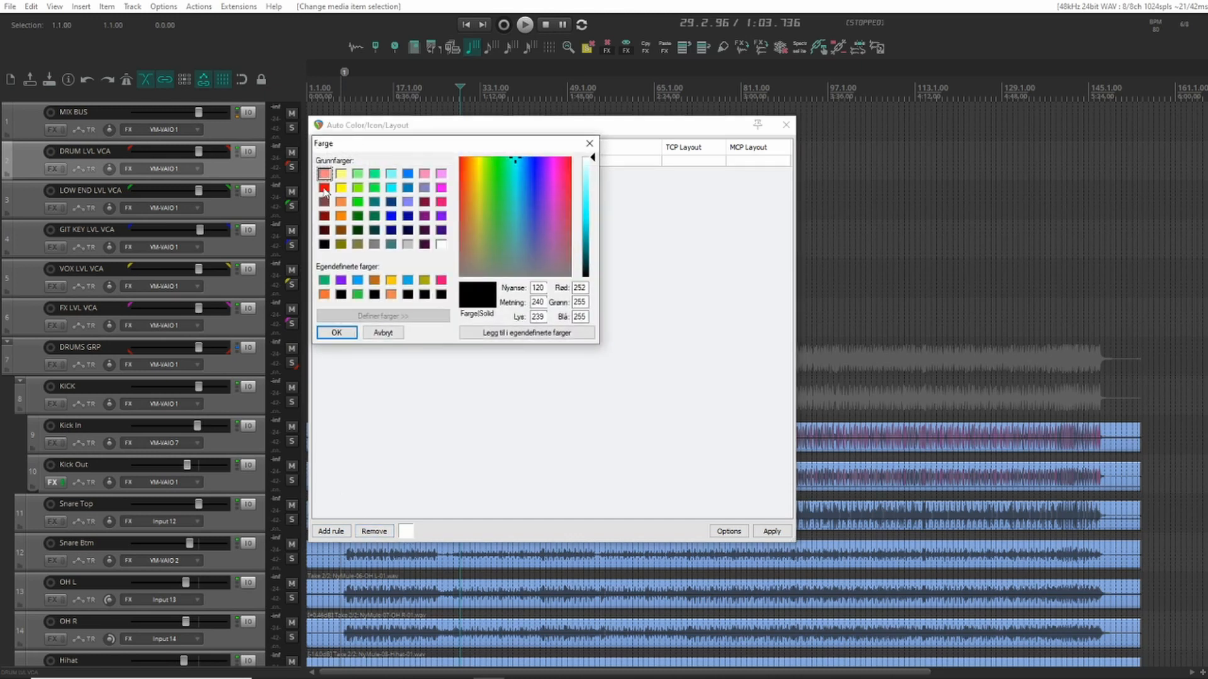
pyautogui.click(324, 187)
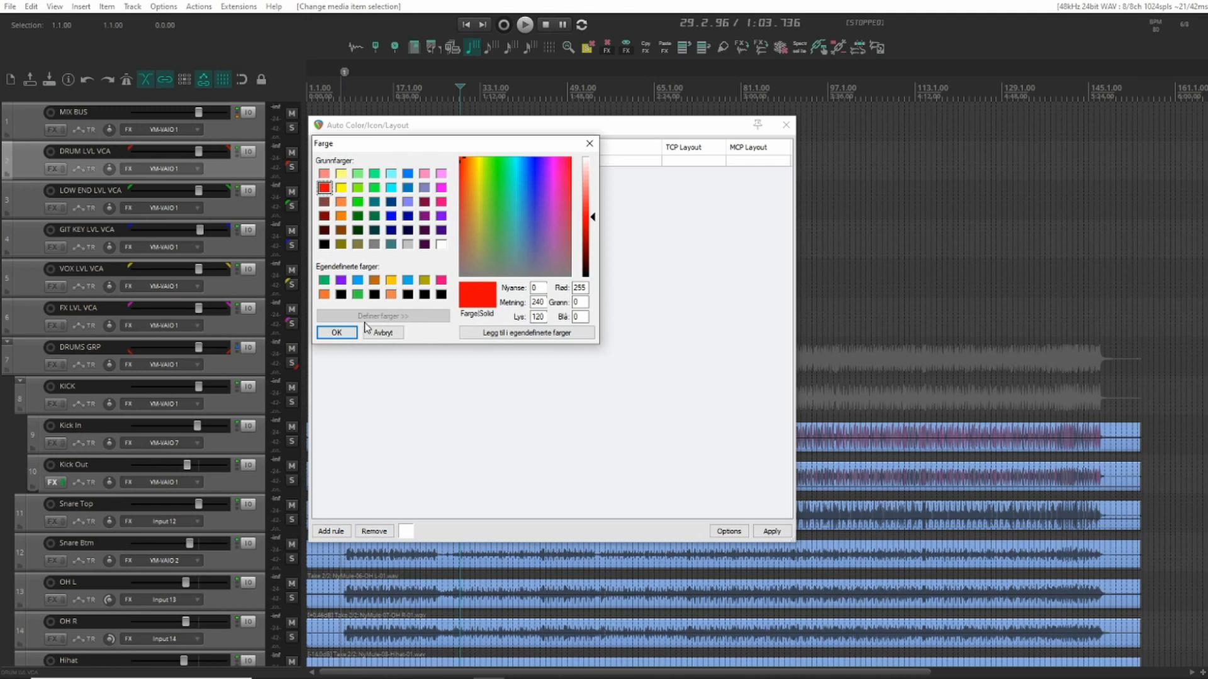
pyautogui.click(336, 332)
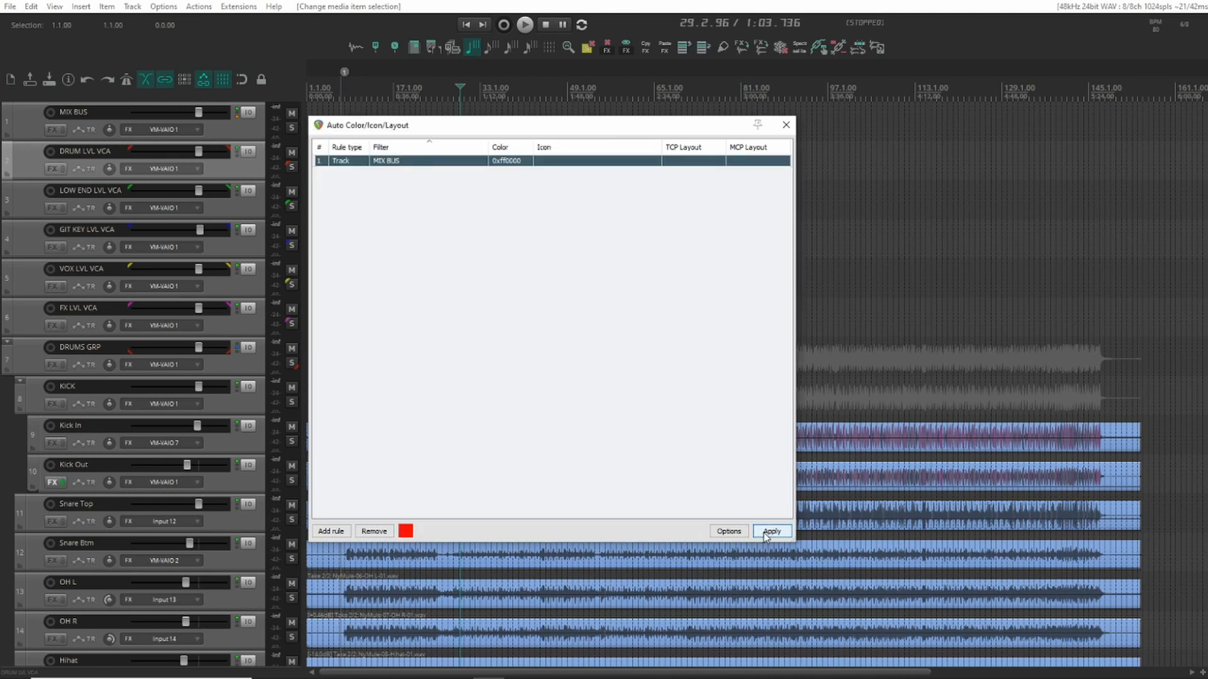
pyautogui.click(771, 531)
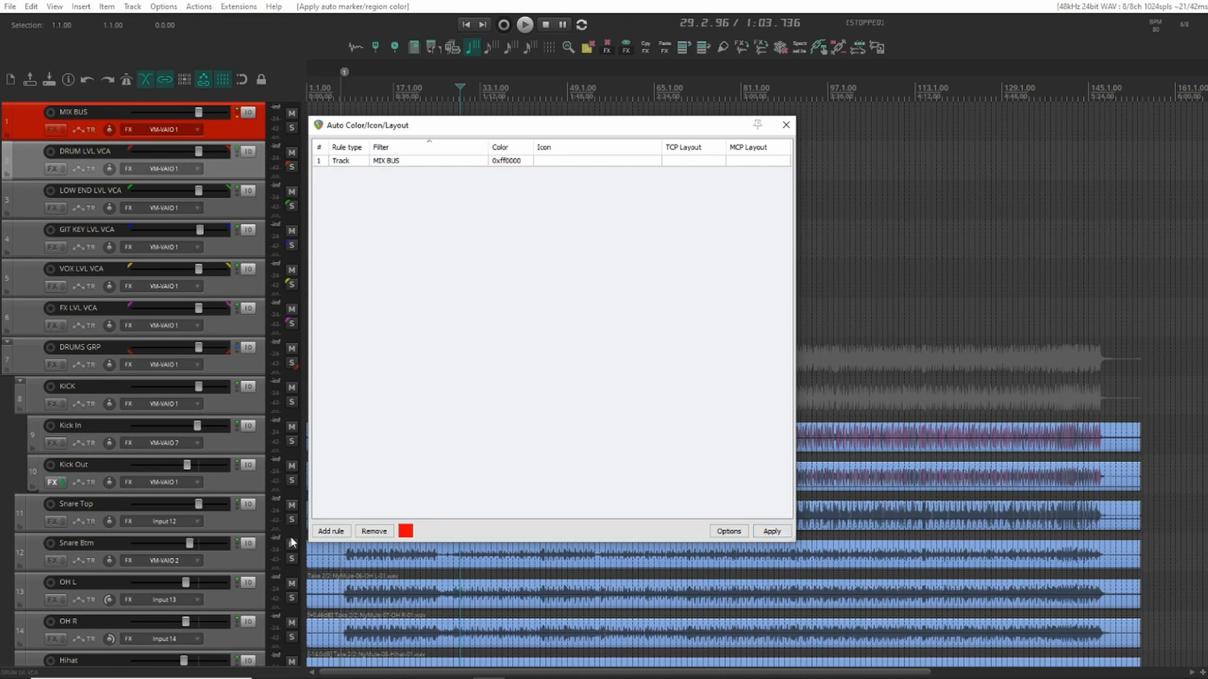
# Add a second rule filtering DRUMS tracks and give it a green color.
pyautogui.click(330, 531)
pyautogui.write('DRUMS')
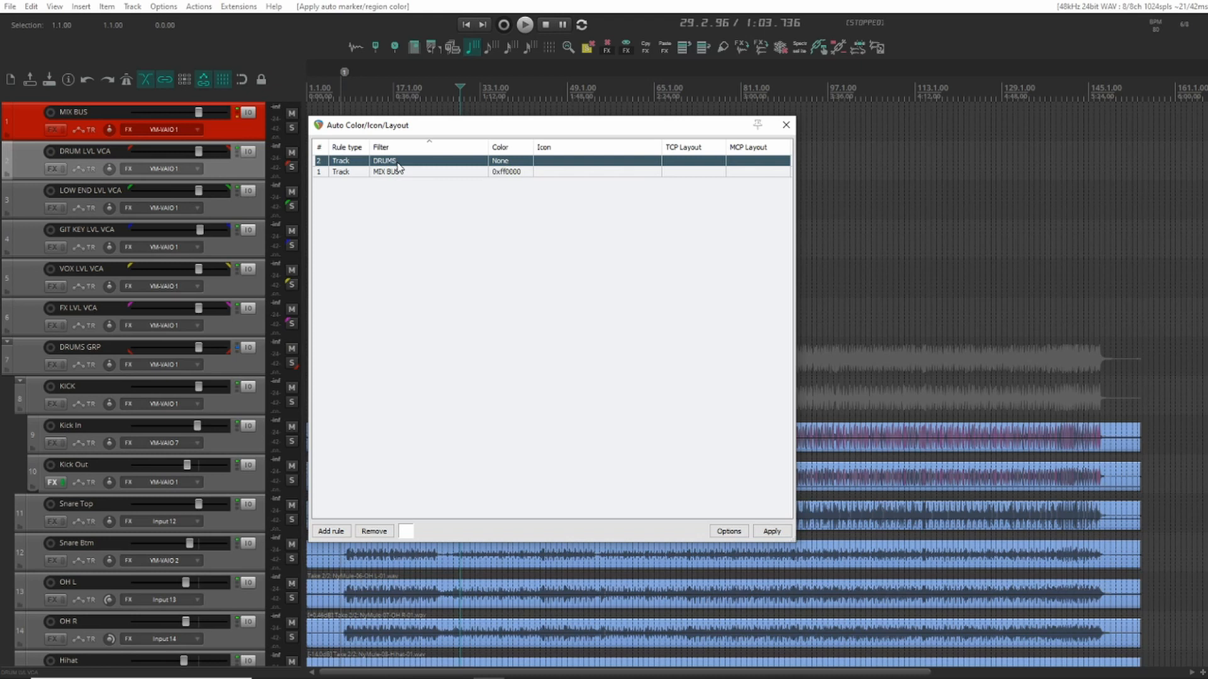
pyautogui.click(406, 531)
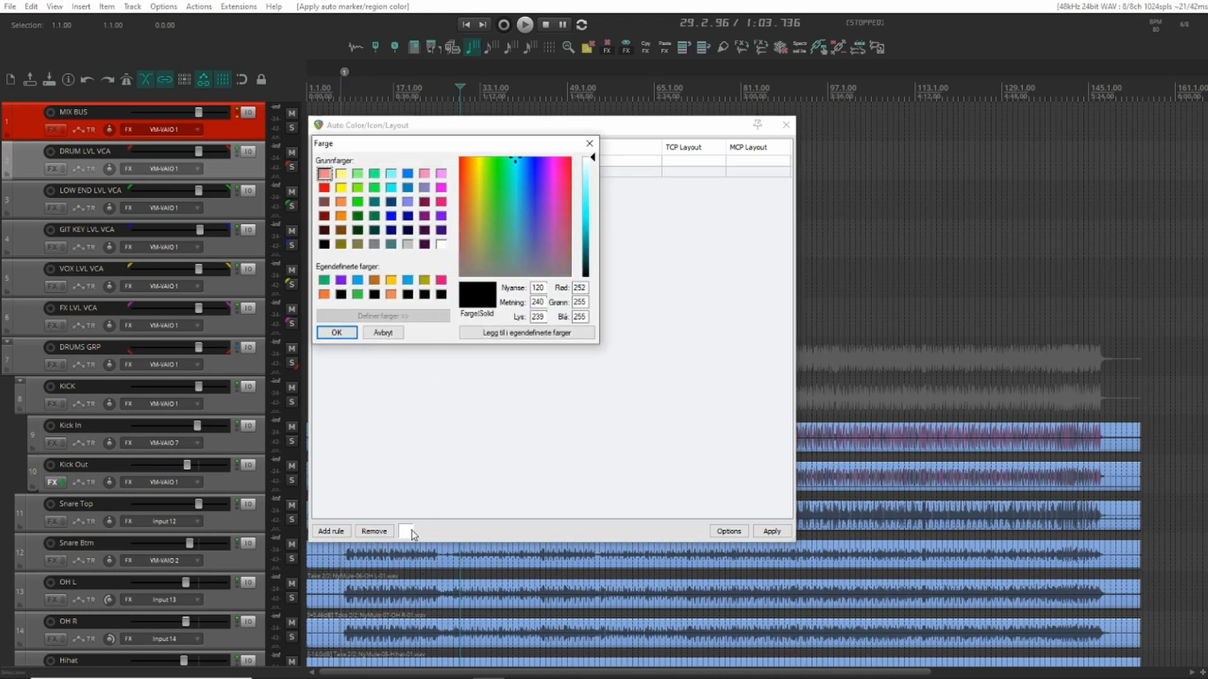
pyautogui.click(324, 281)
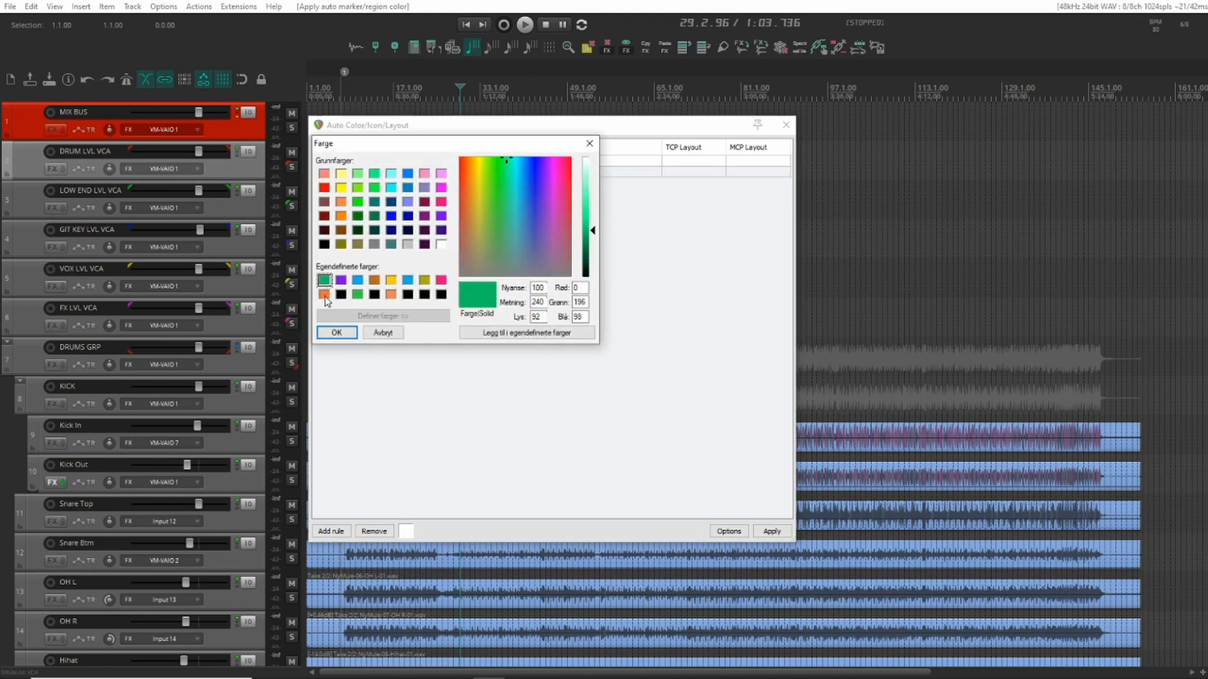
pyautogui.click(336, 332)
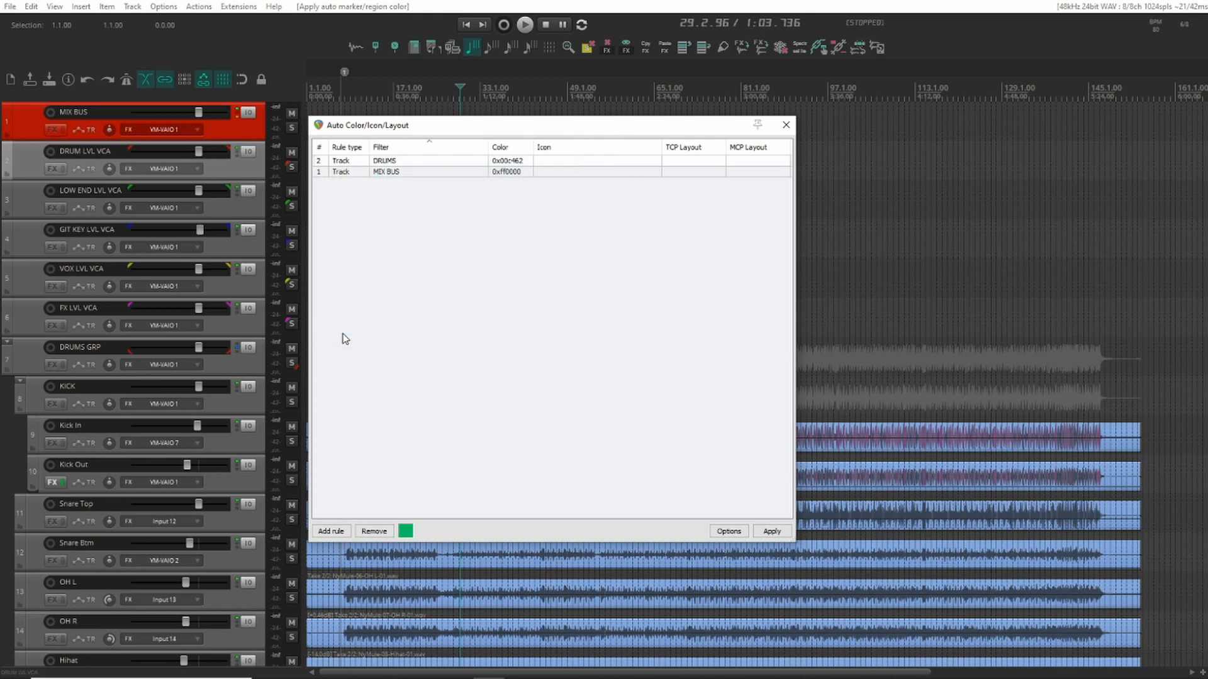
pyautogui.moveTo(385, 363)
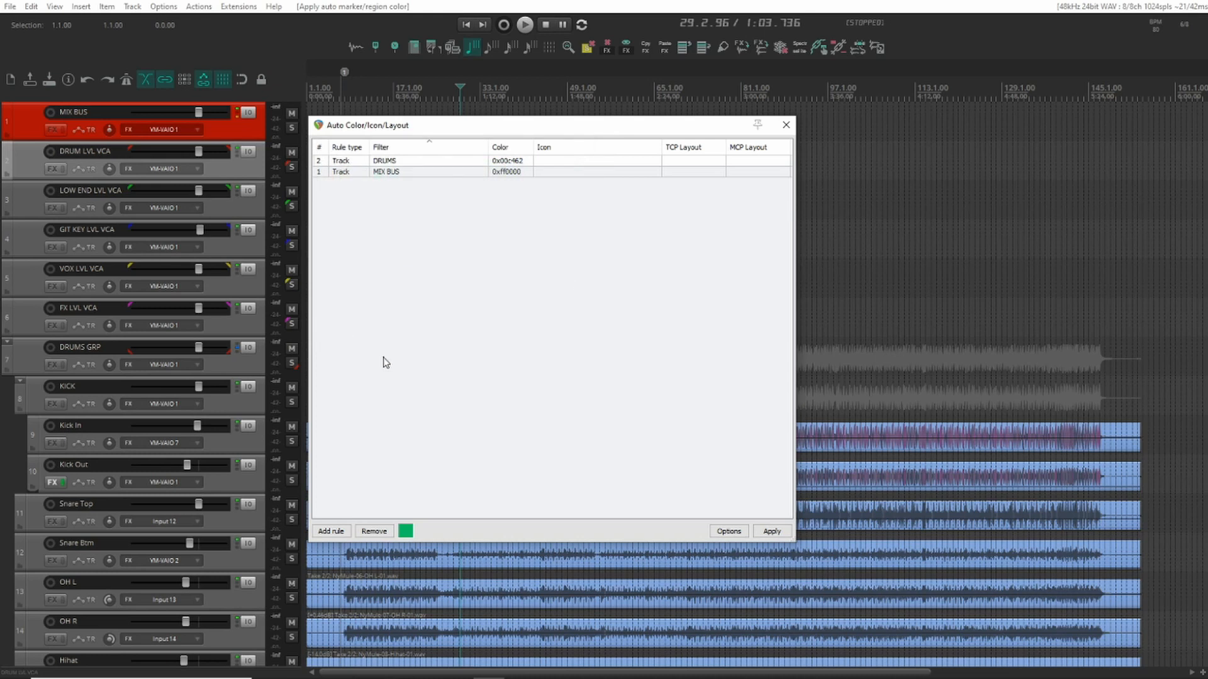
pyautogui.click(116, 346)
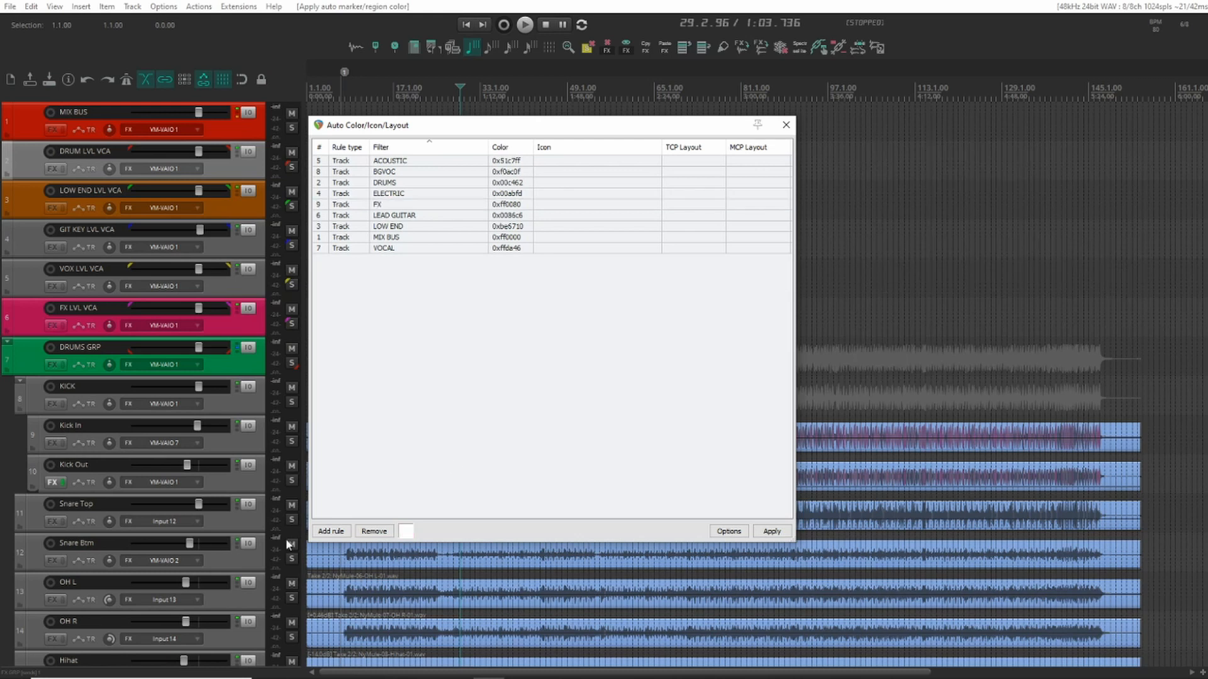
# Add a (vca master) rule colored blue and apply the rules.
pyautogui.click(330, 531)
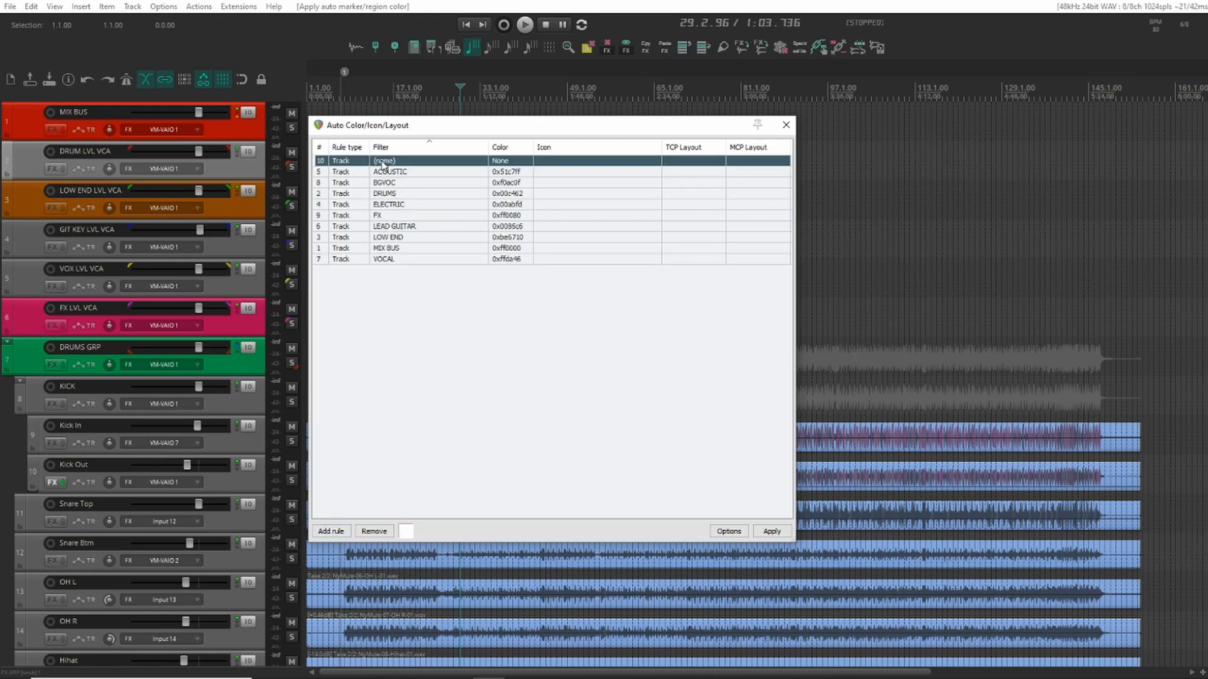
pyautogui.click(383, 161)
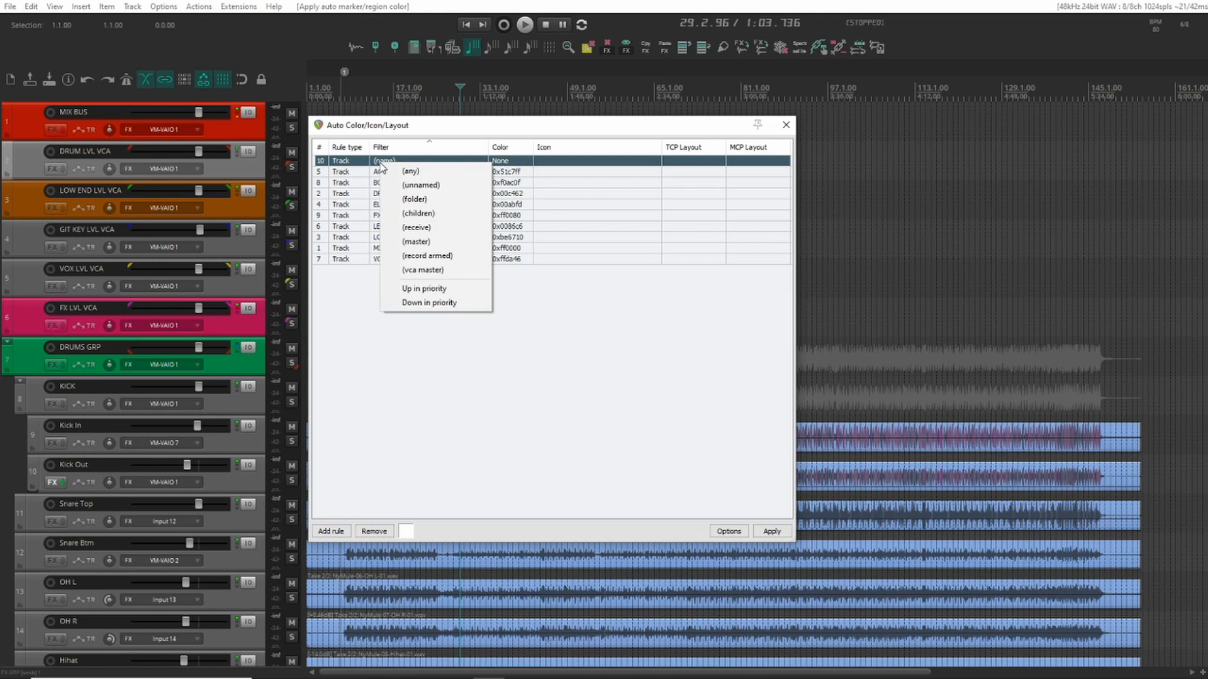
pyautogui.moveTo(428, 276)
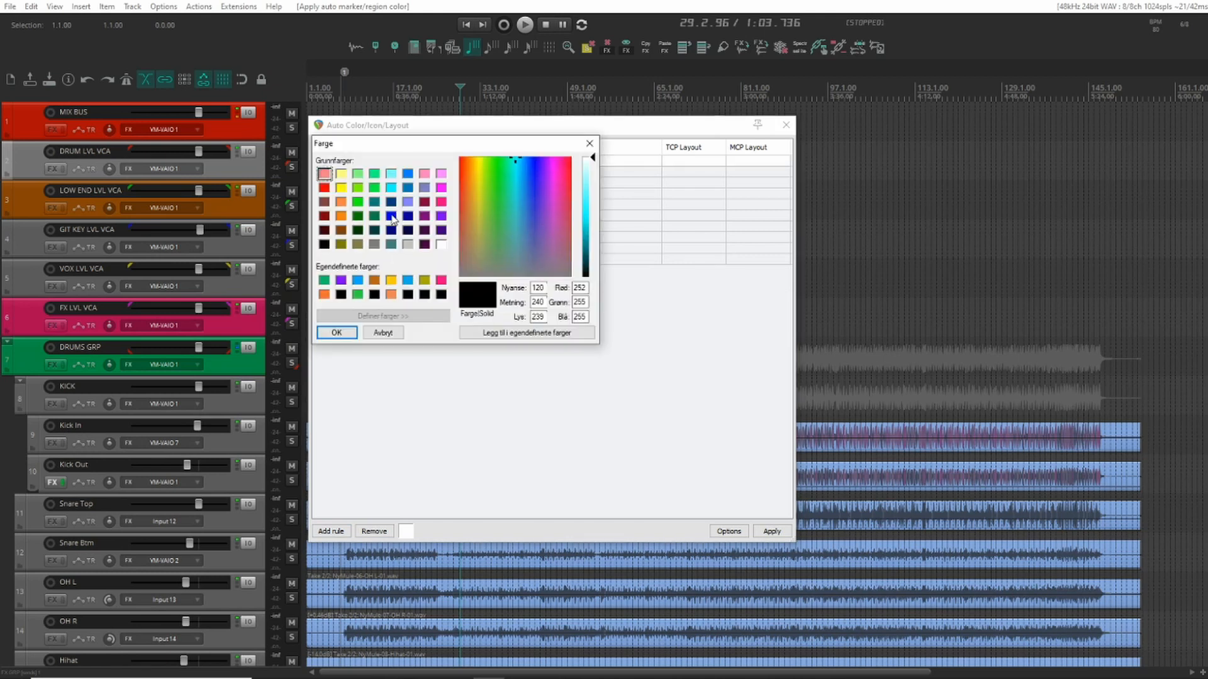
pyautogui.click(391, 216)
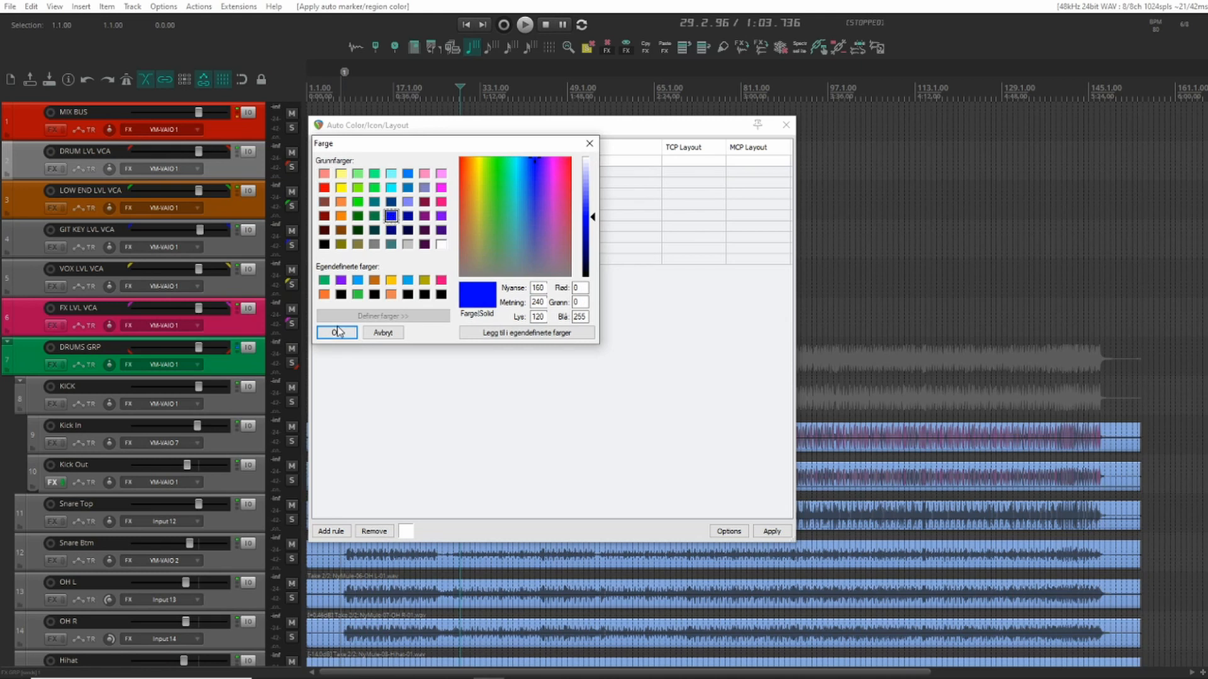
pyautogui.click(335, 332)
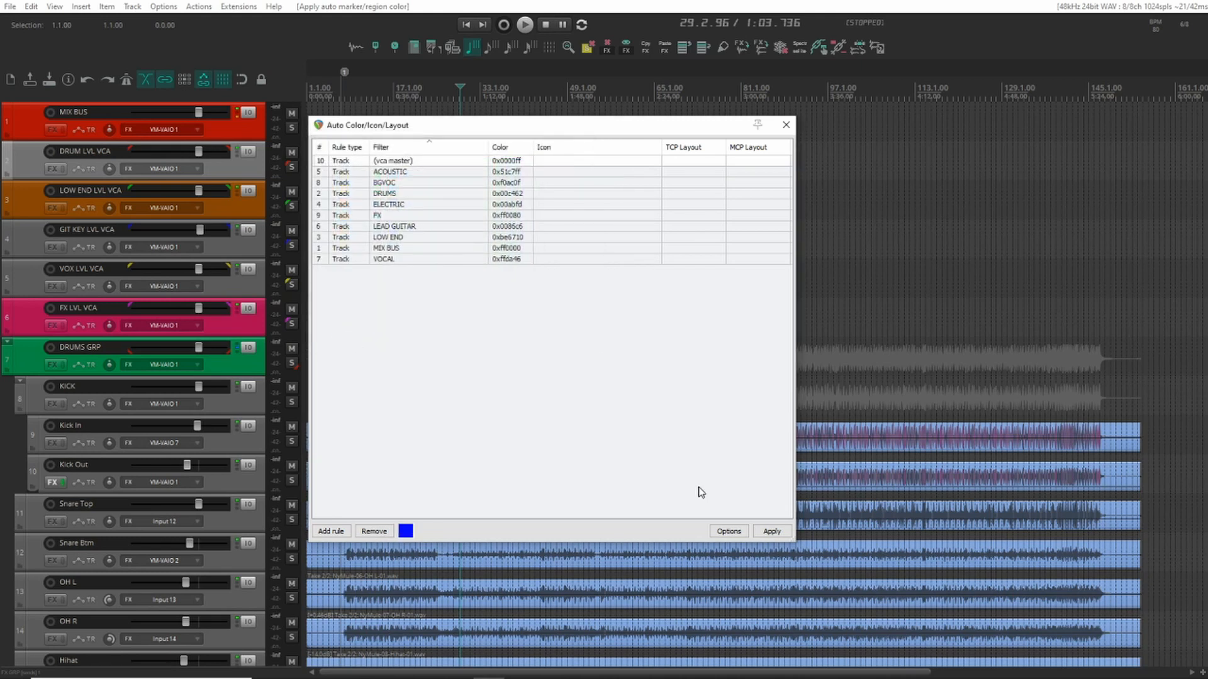
pyautogui.click(771, 531)
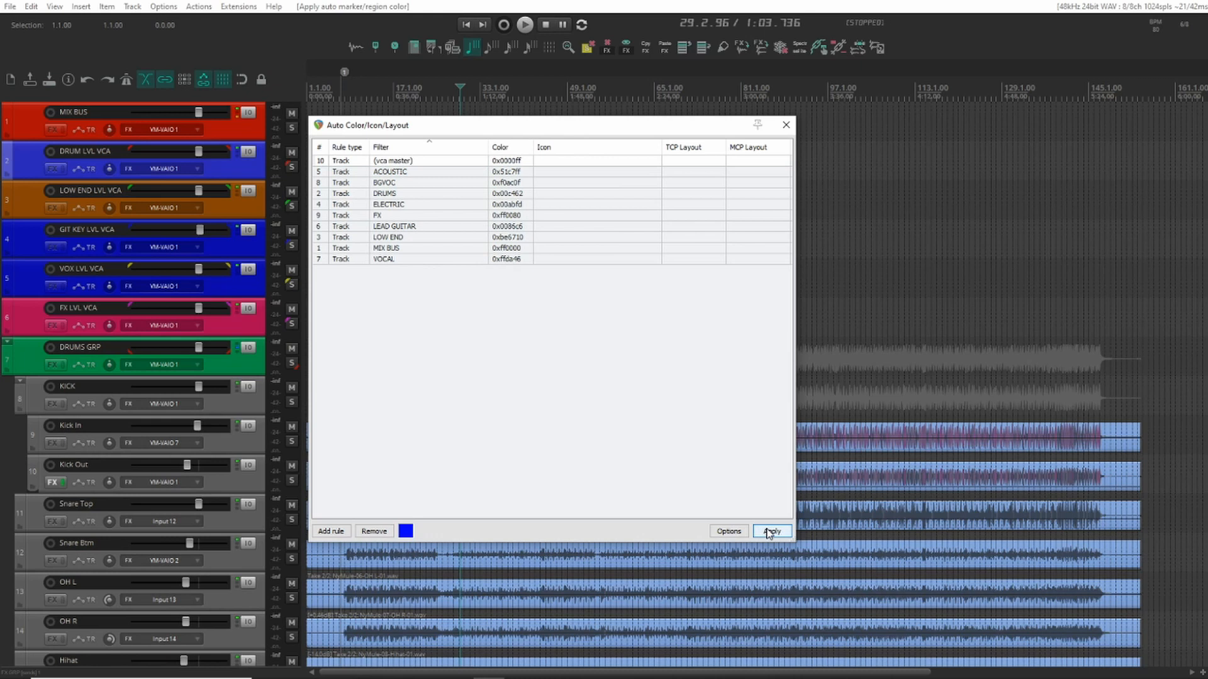
# Raise the (vca master) rule two places in priority and reapply the colors.
pyautogui.click(392, 160)
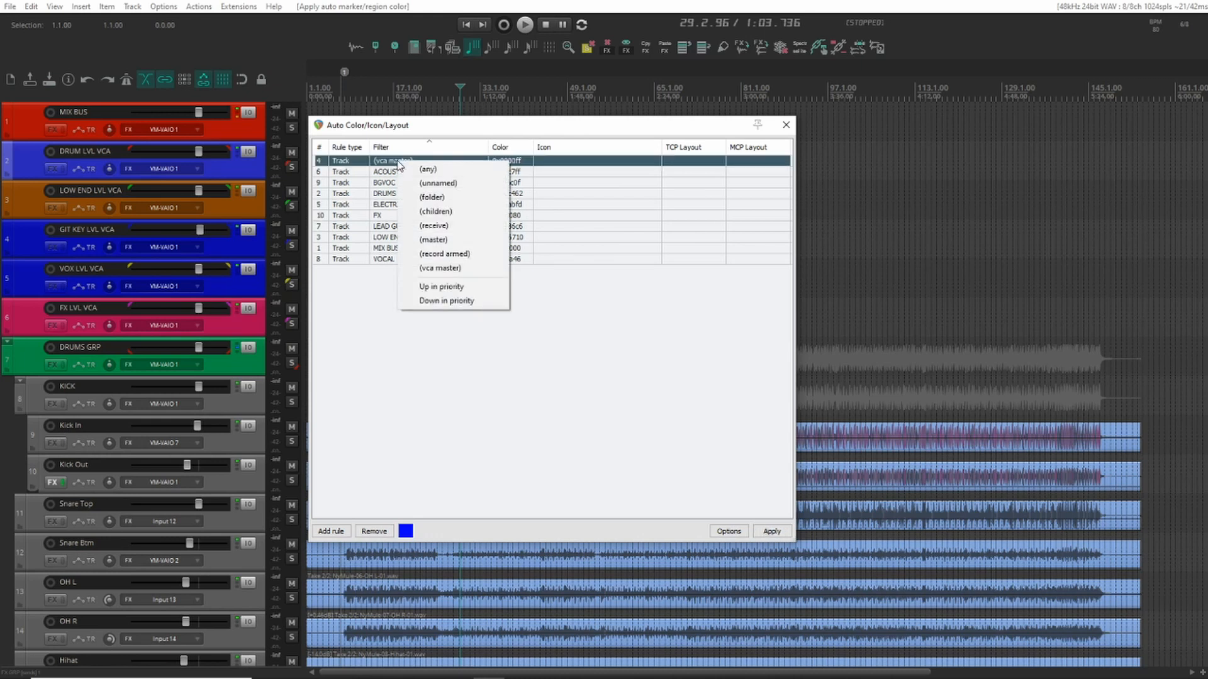
pyautogui.click(440, 268)
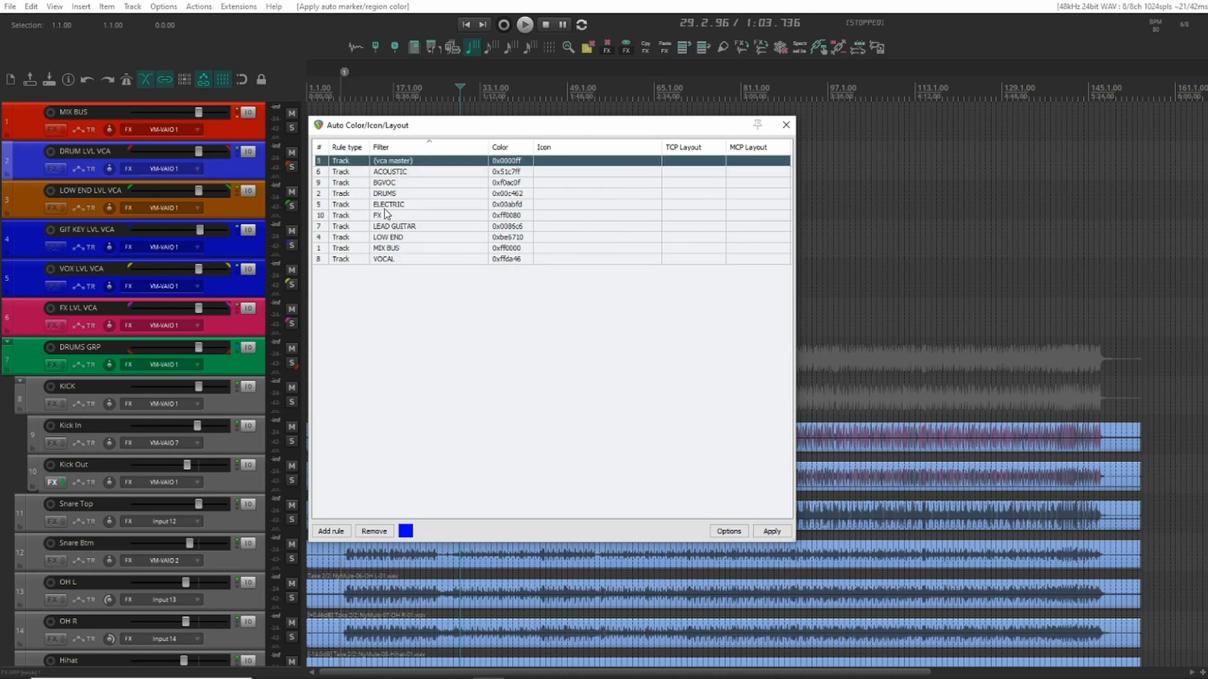
pyautogui.click(408, 160)
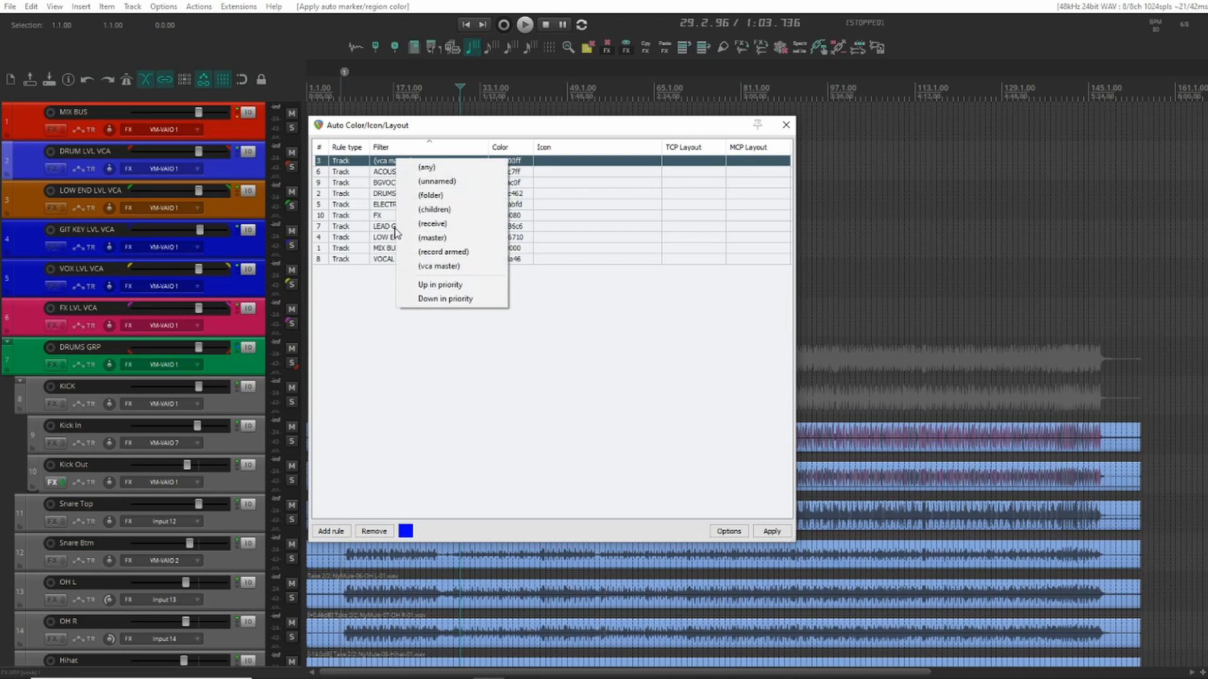
pyautogui.click(439, 265)
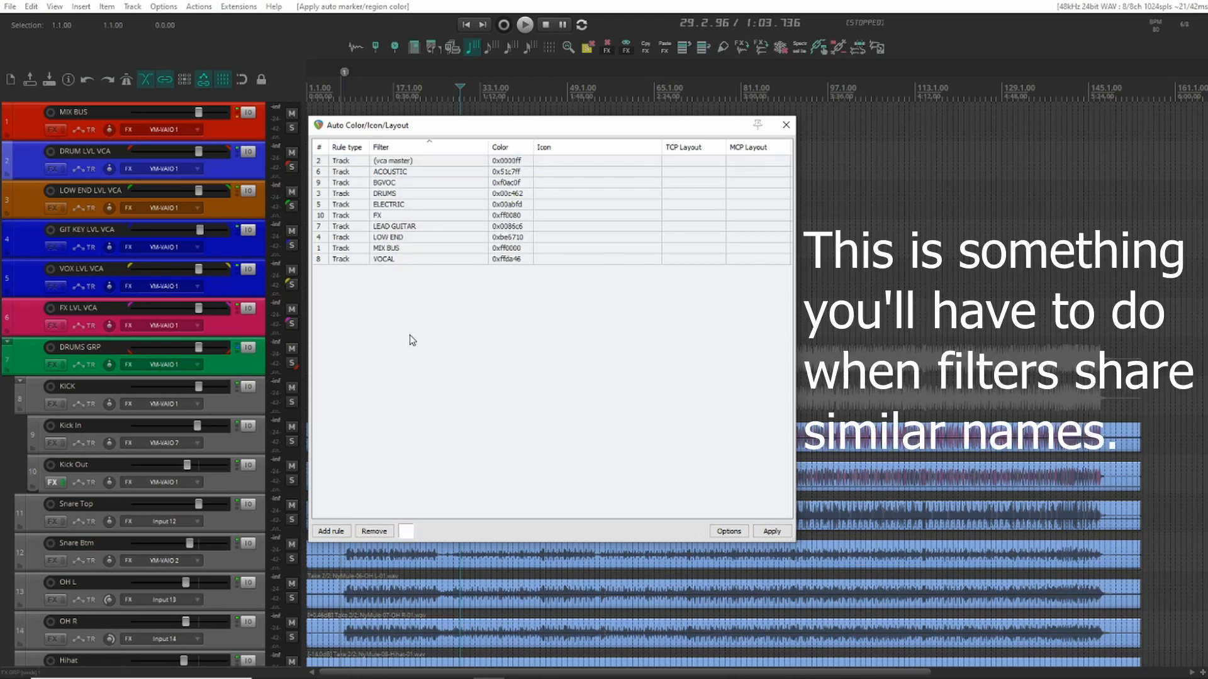
pyautogui.click(772, 531)
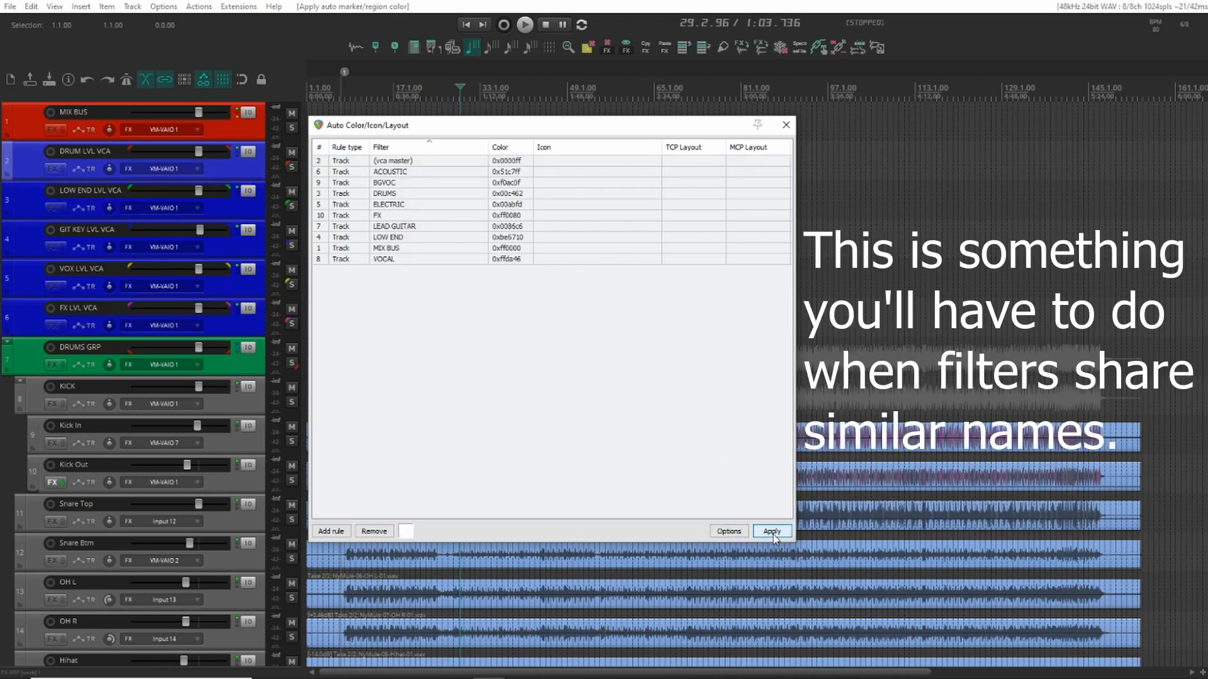
pyautogui.click(772, 531)
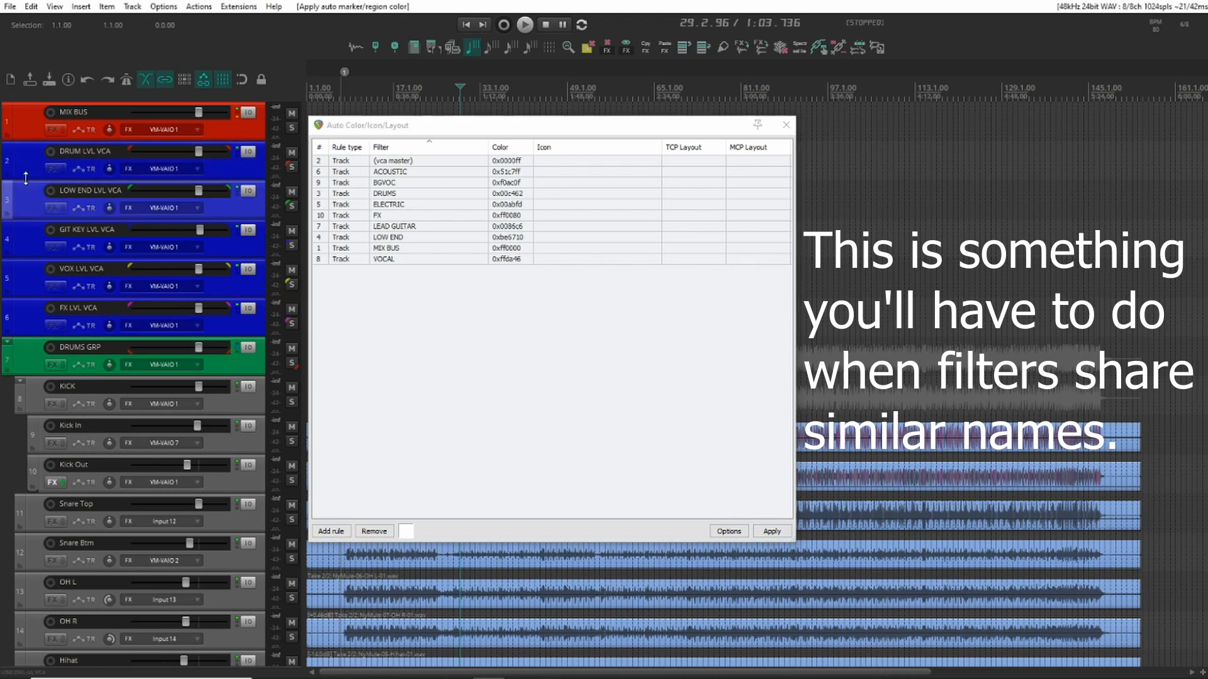
pyautogui.click(771, 531)
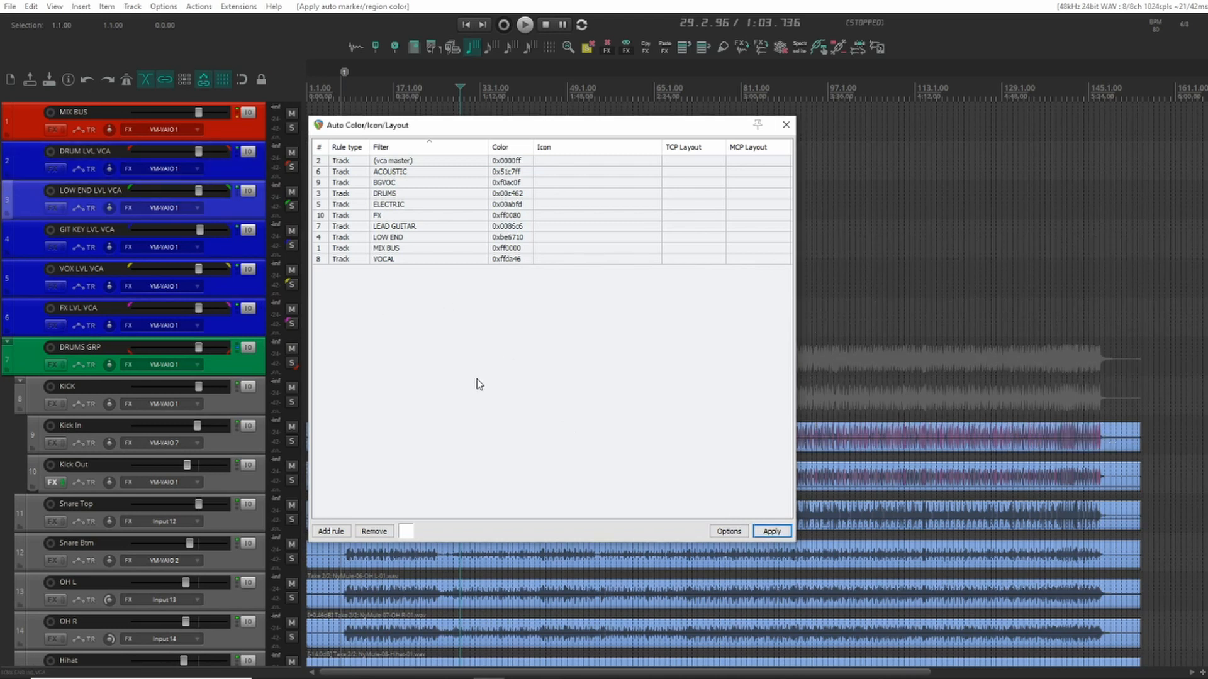
pyautogui.click(330, 531)
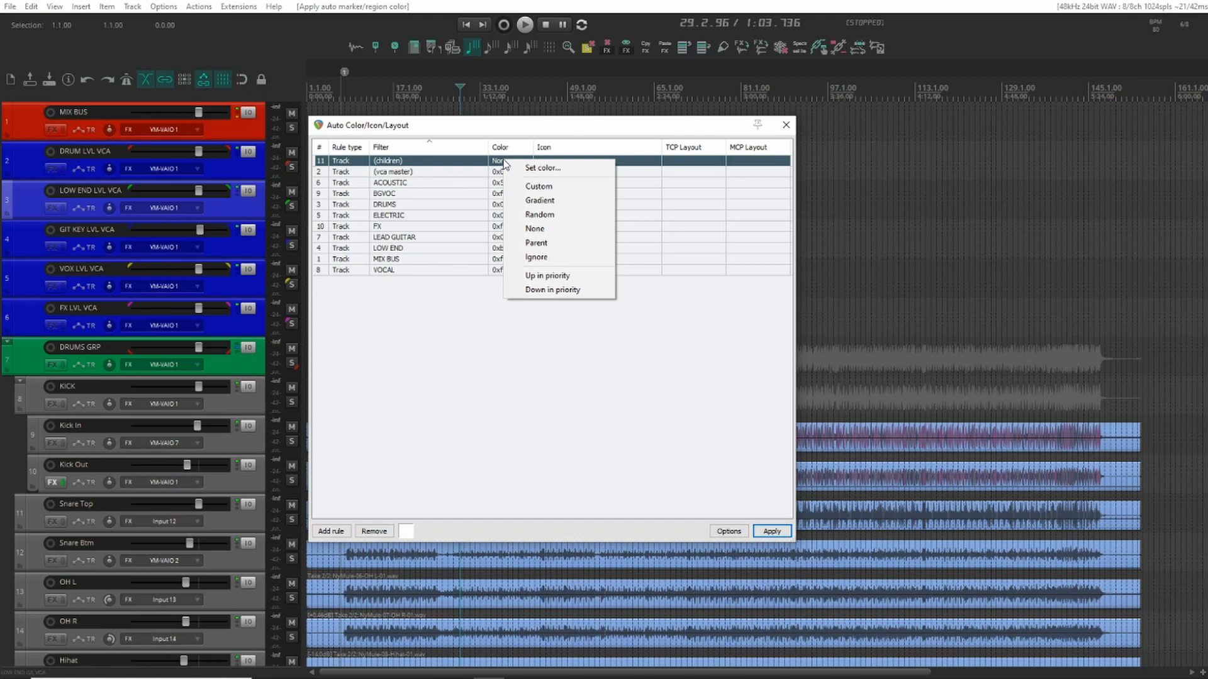
# Give the (children) rule the Parent color so child tracks match their folder.
pyautogui.click(536, 242)
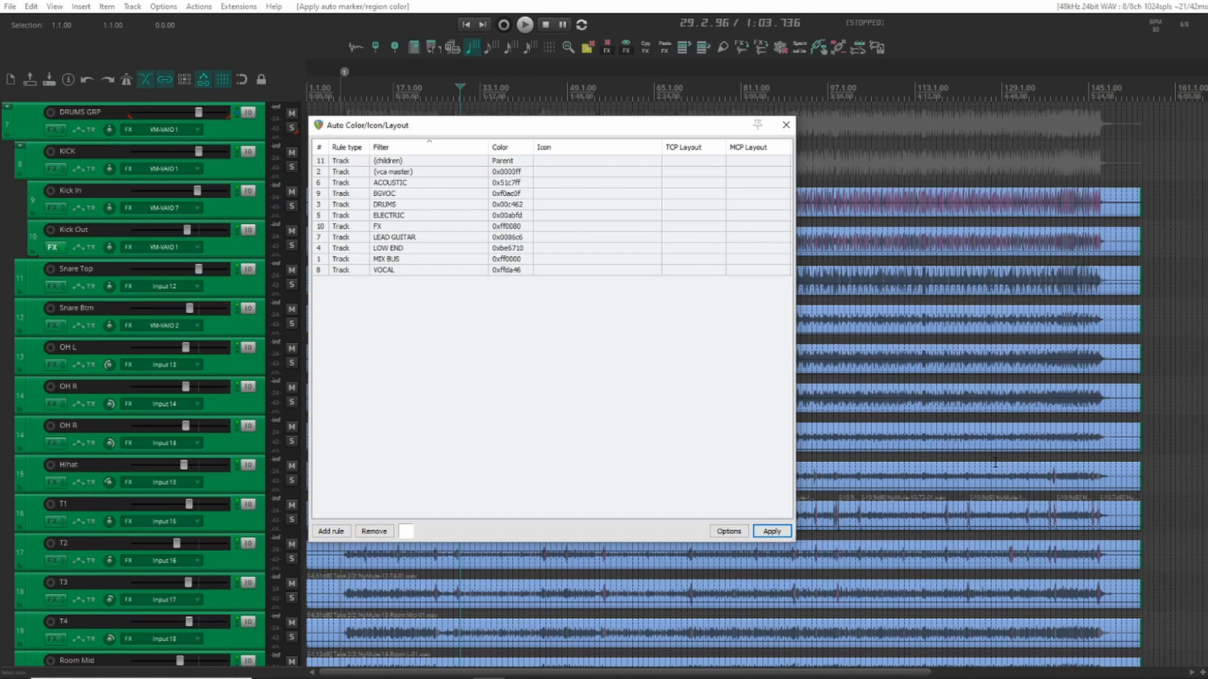
pyautogui.scroll(-3)
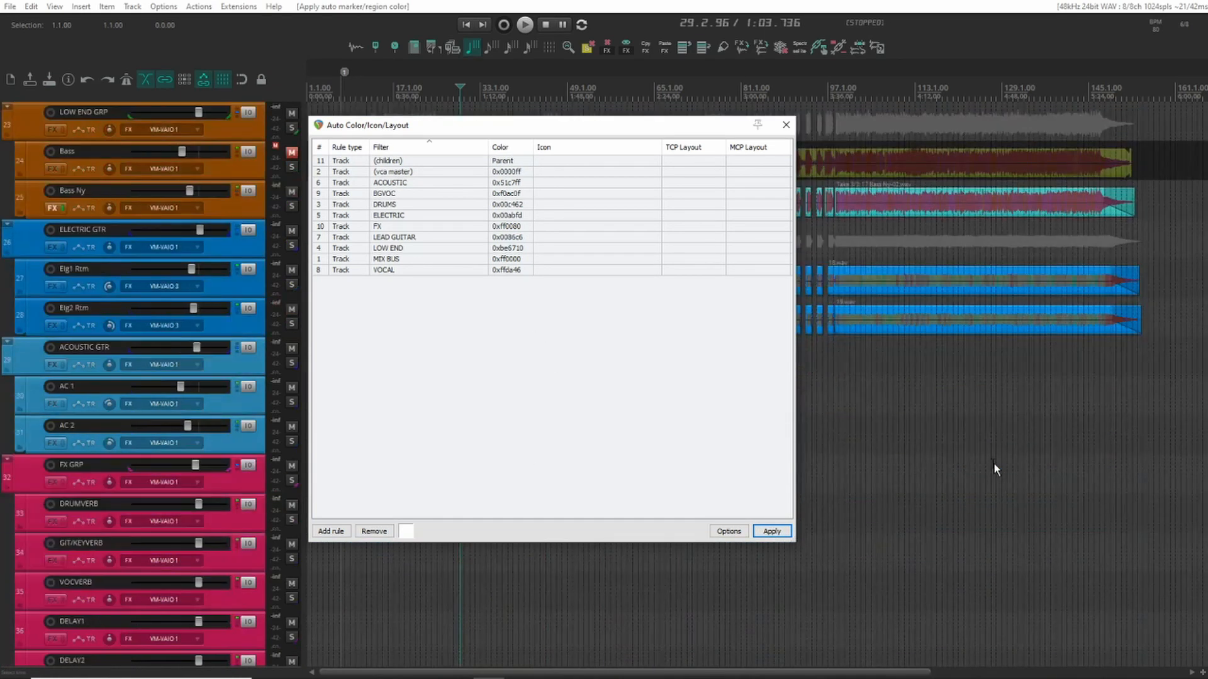
pyautogui.scroll(-3)
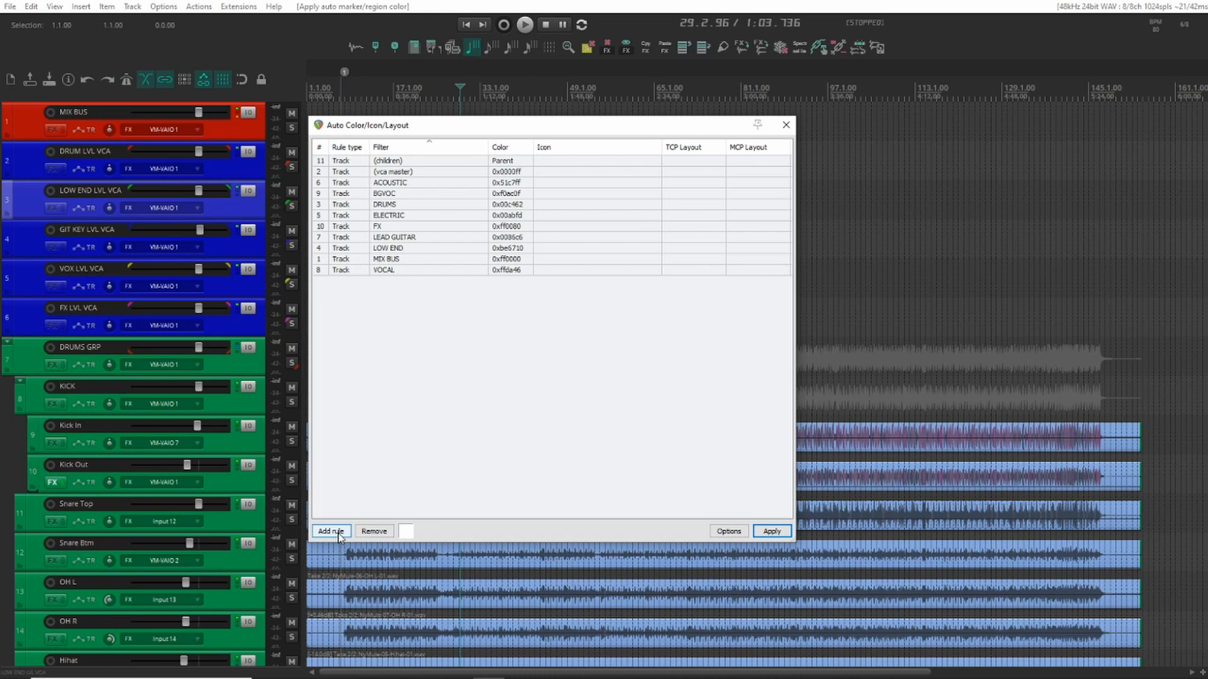
# Add a new rule whose filter targets tracks with receives.
pyautogui.click(330, 531)
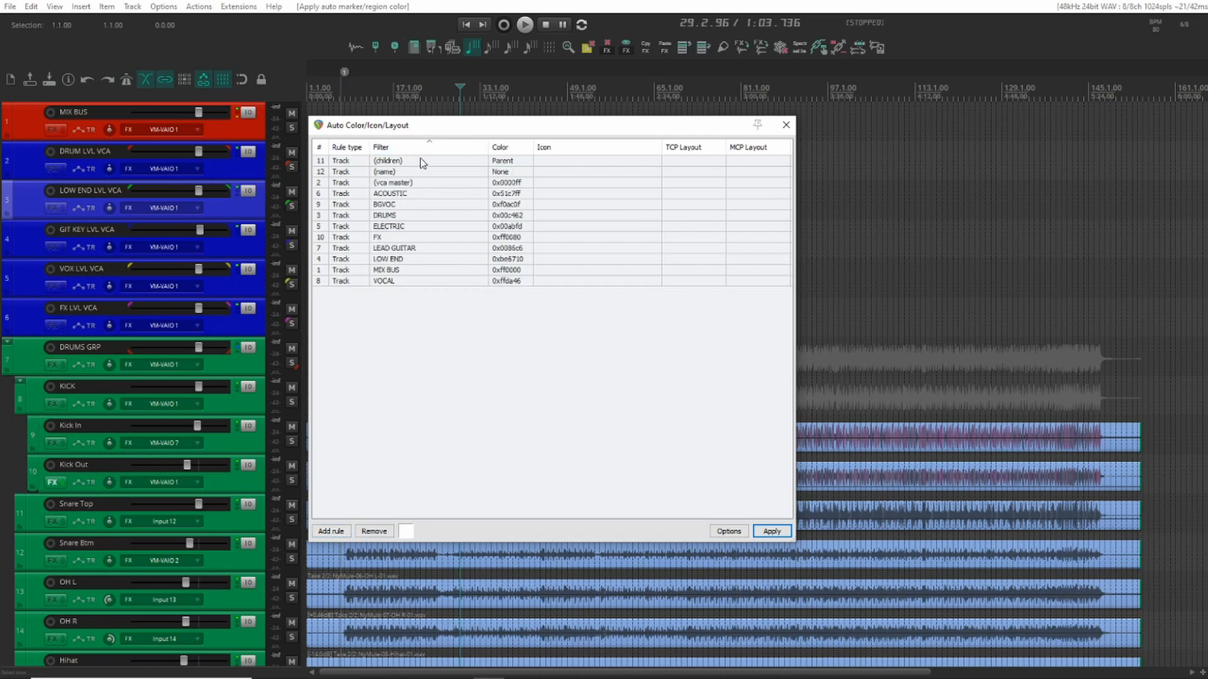
pyautogui.click(392, 171)
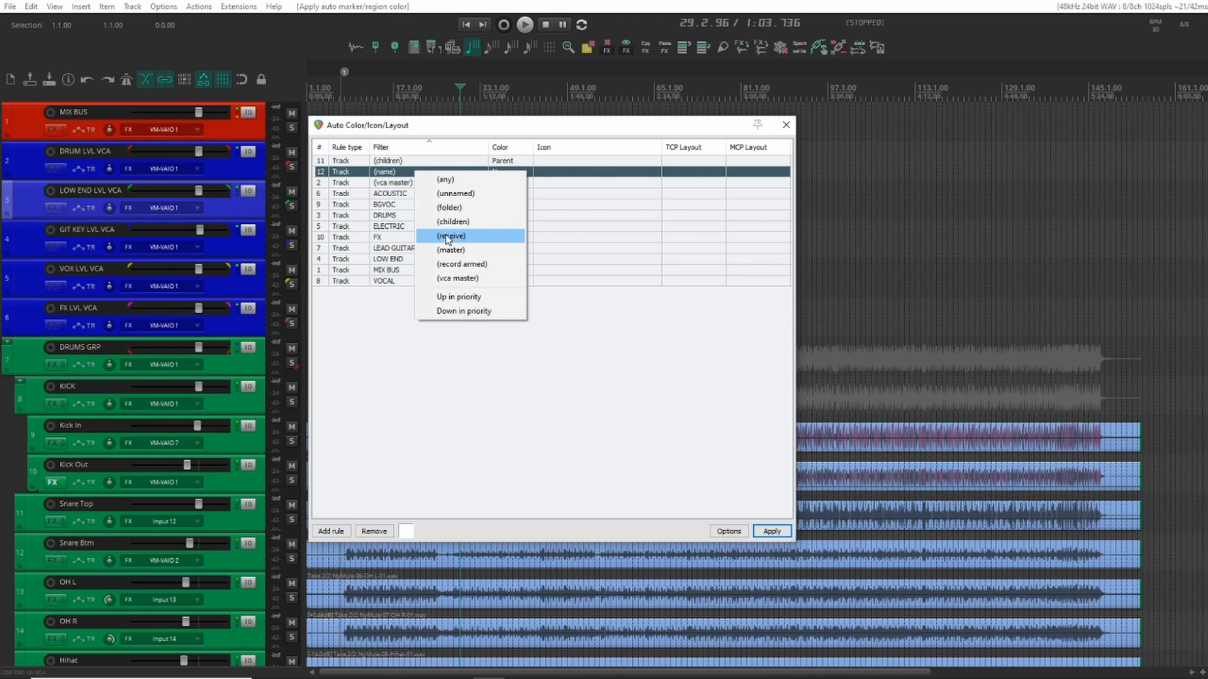
pyautogui.click(450, 236)
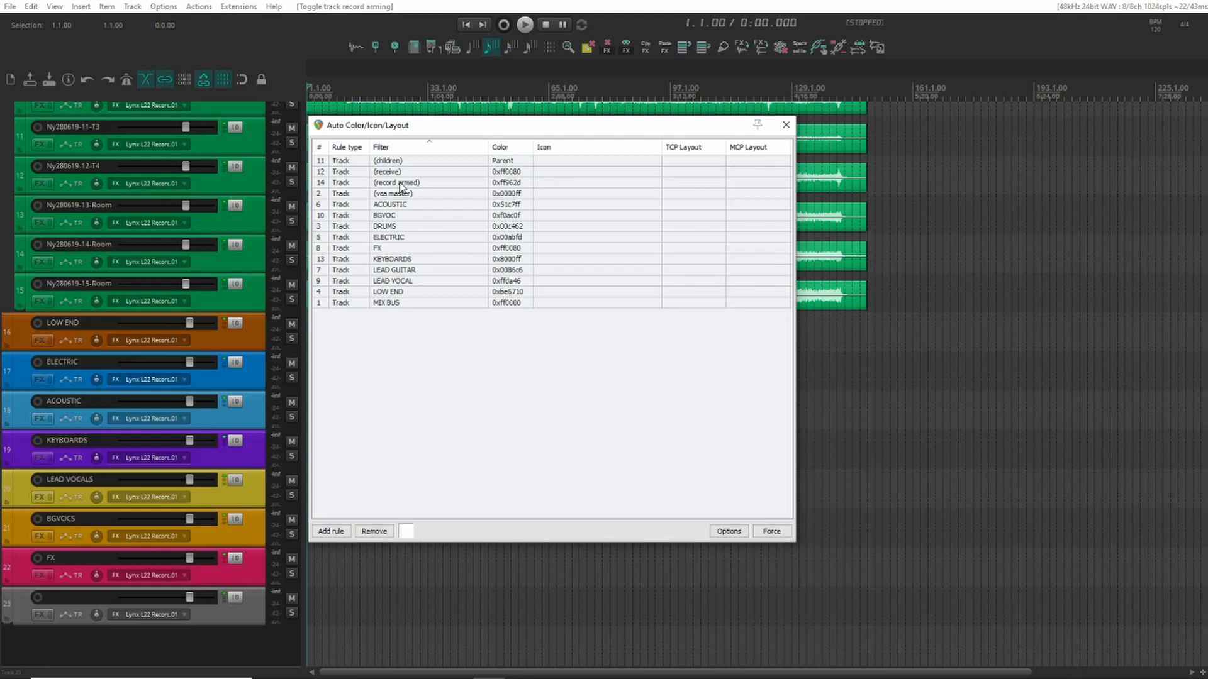
# Recolor the (record armed) rule darker orange 0xf76b17, close the window, and arm track 23.
pyautogui.click(397, 182)
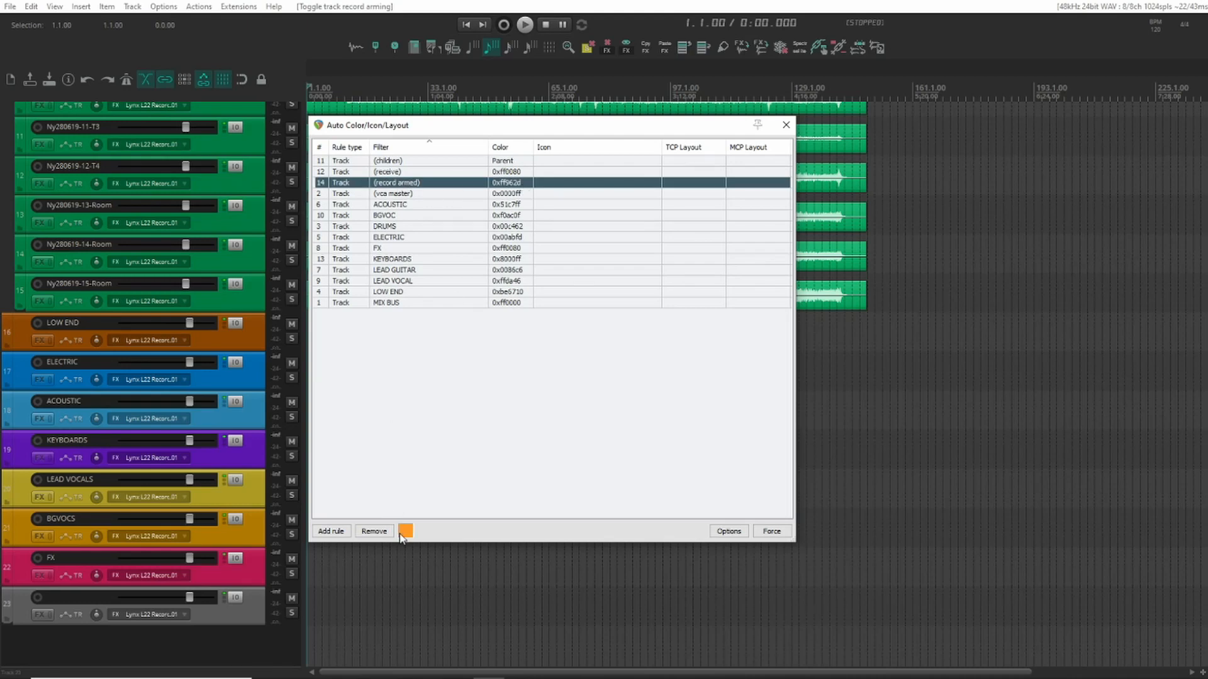
pyautogui.click(405, 531)
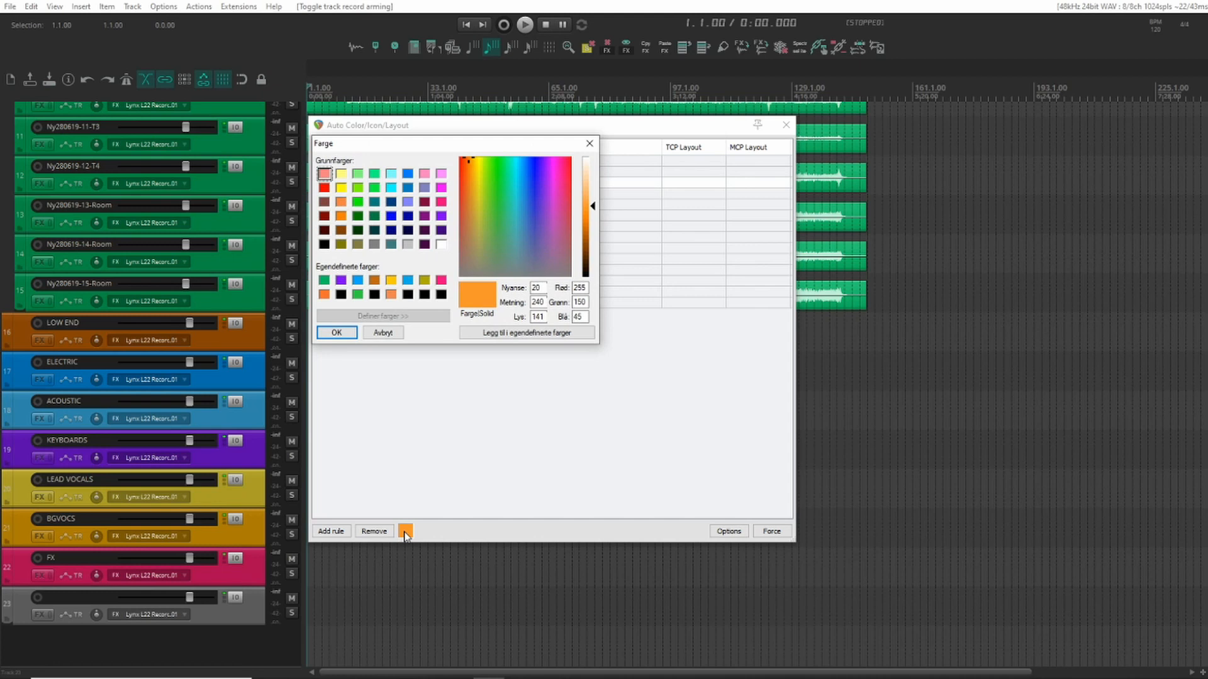
pyautogui.click(336, 332)
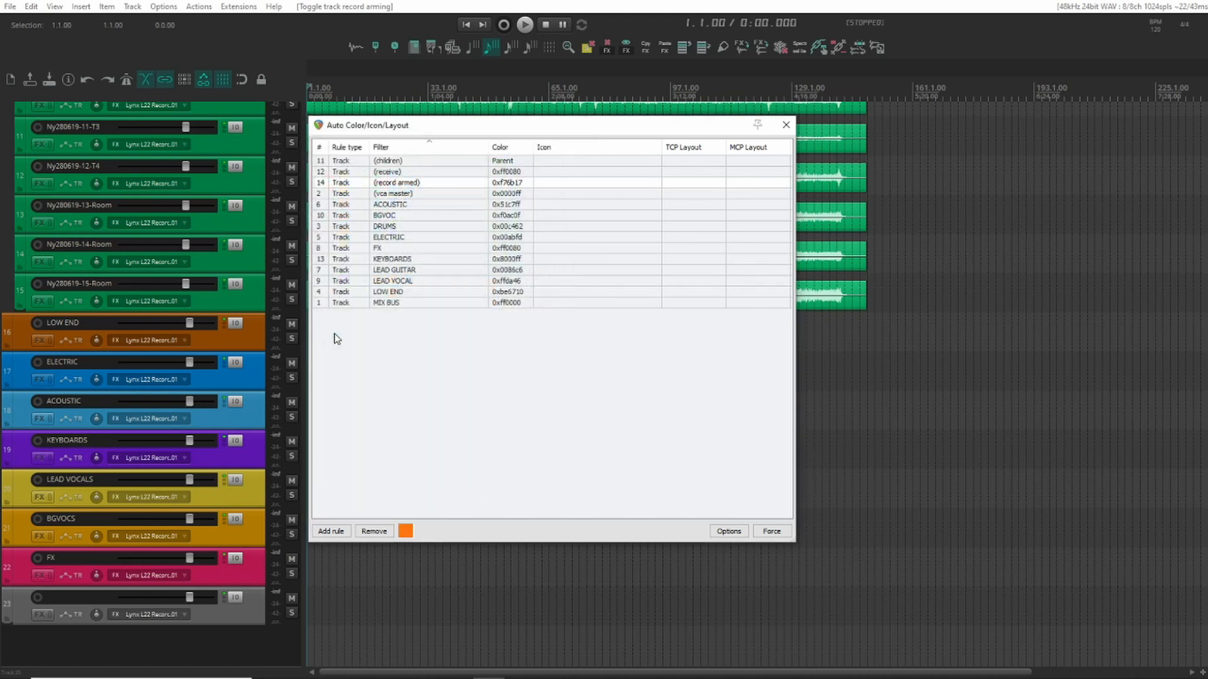
pyautogui.moveTo(773, 546)
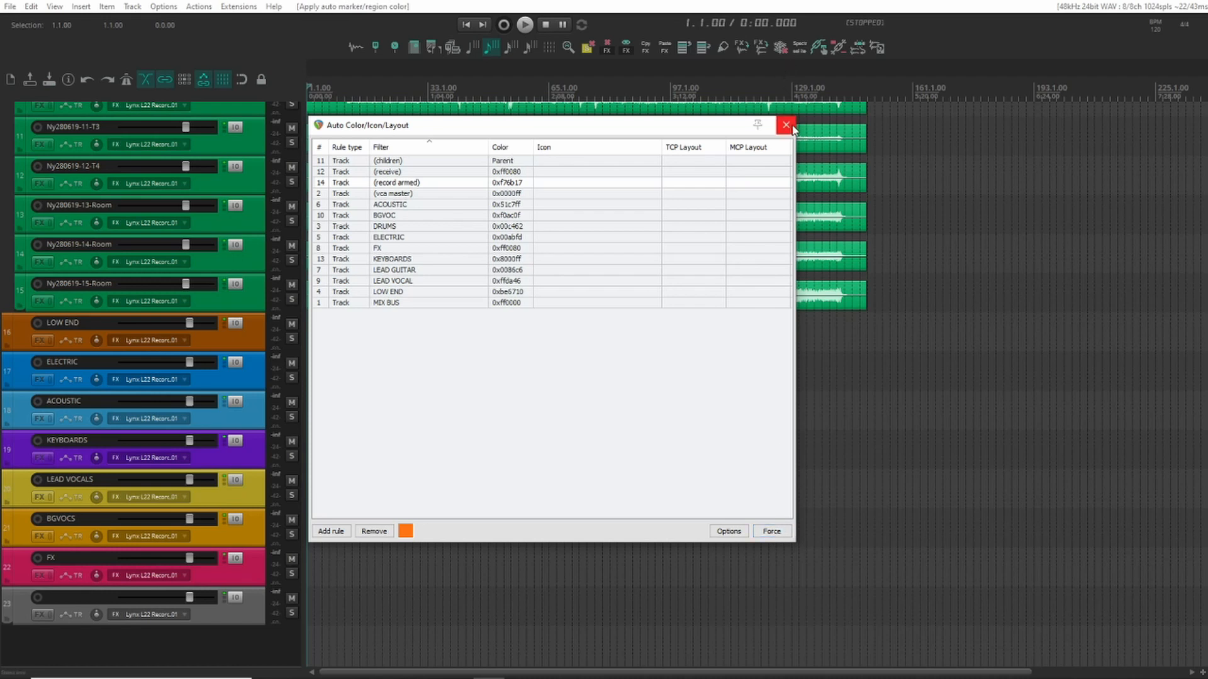
pyautogui.click(785, 124)
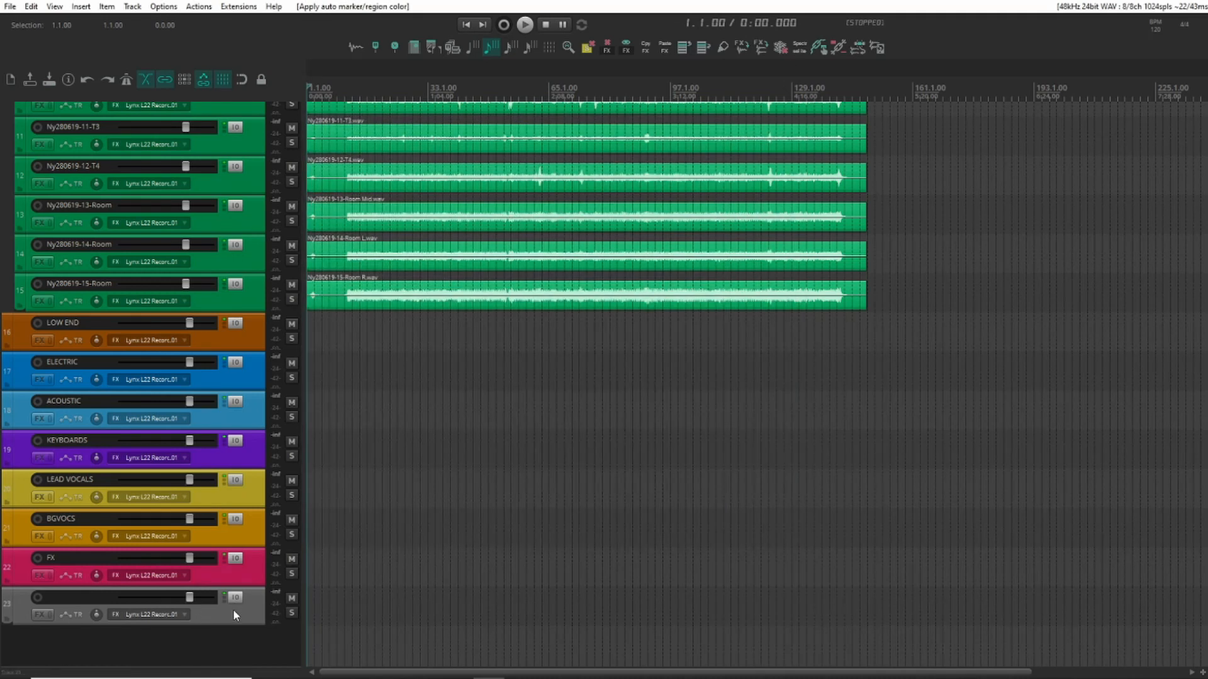
pyautogui.moveTo(37, 600)
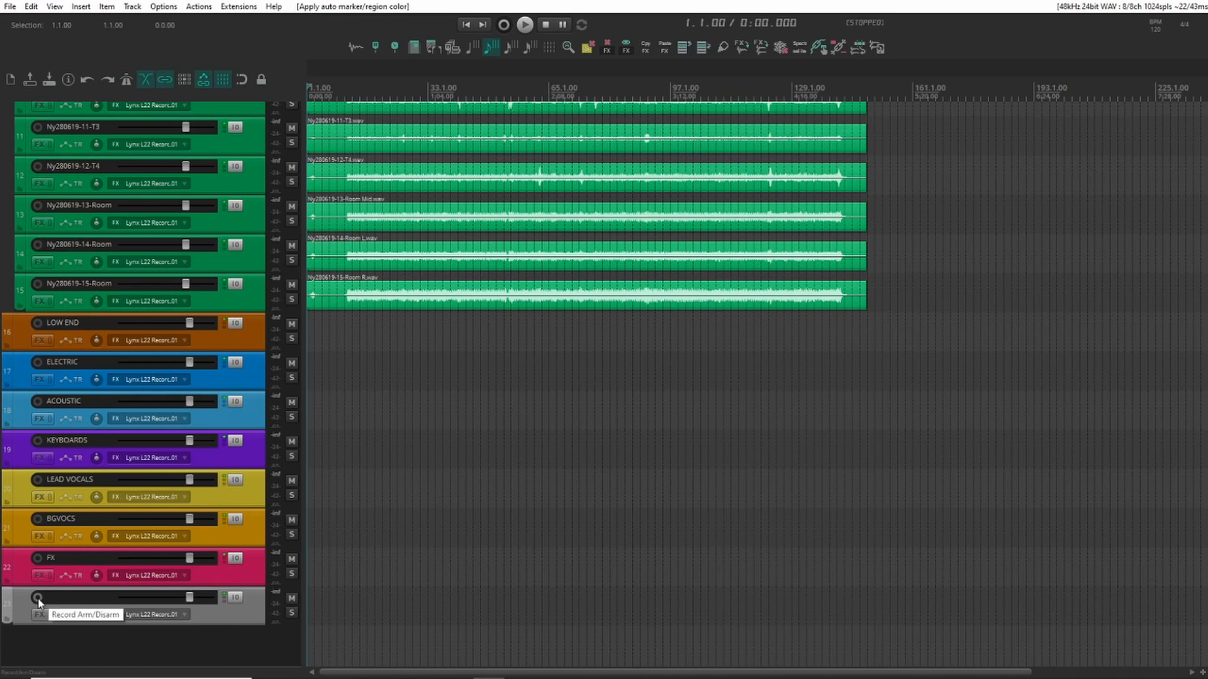
pyautogui.click(37, 598)
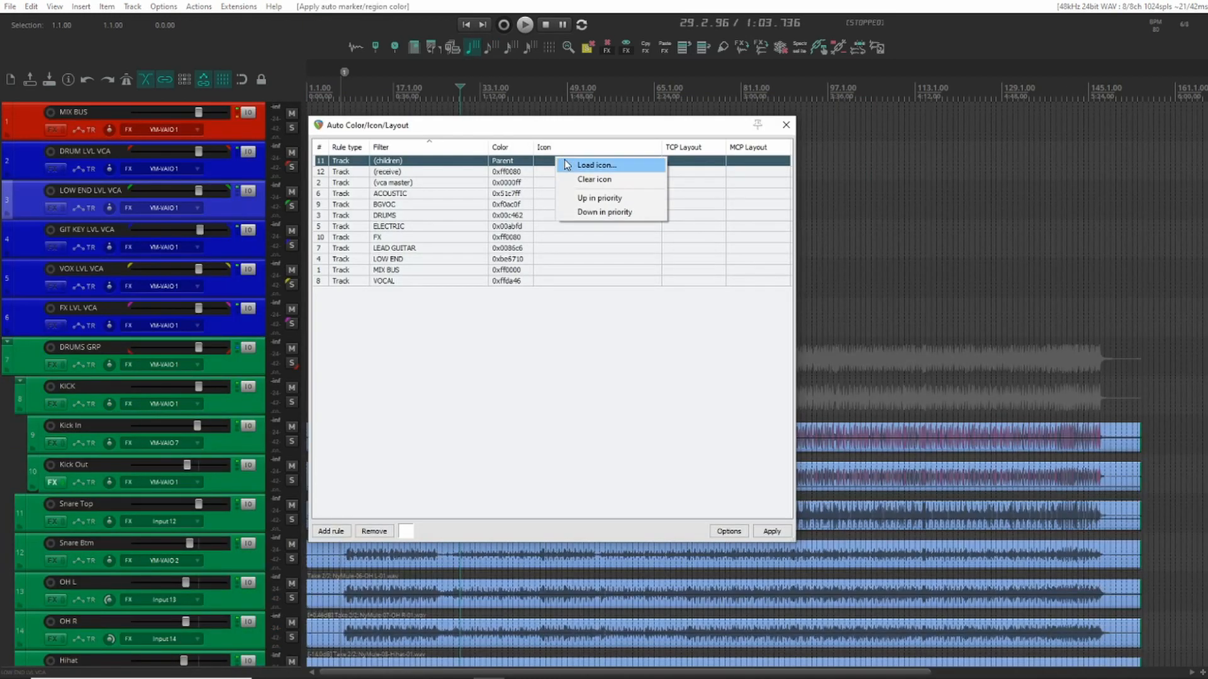
# Browse for a (children) rule icon, viewing the track_icons folder as large thumbnails.
pyautogui.click(597, 165)
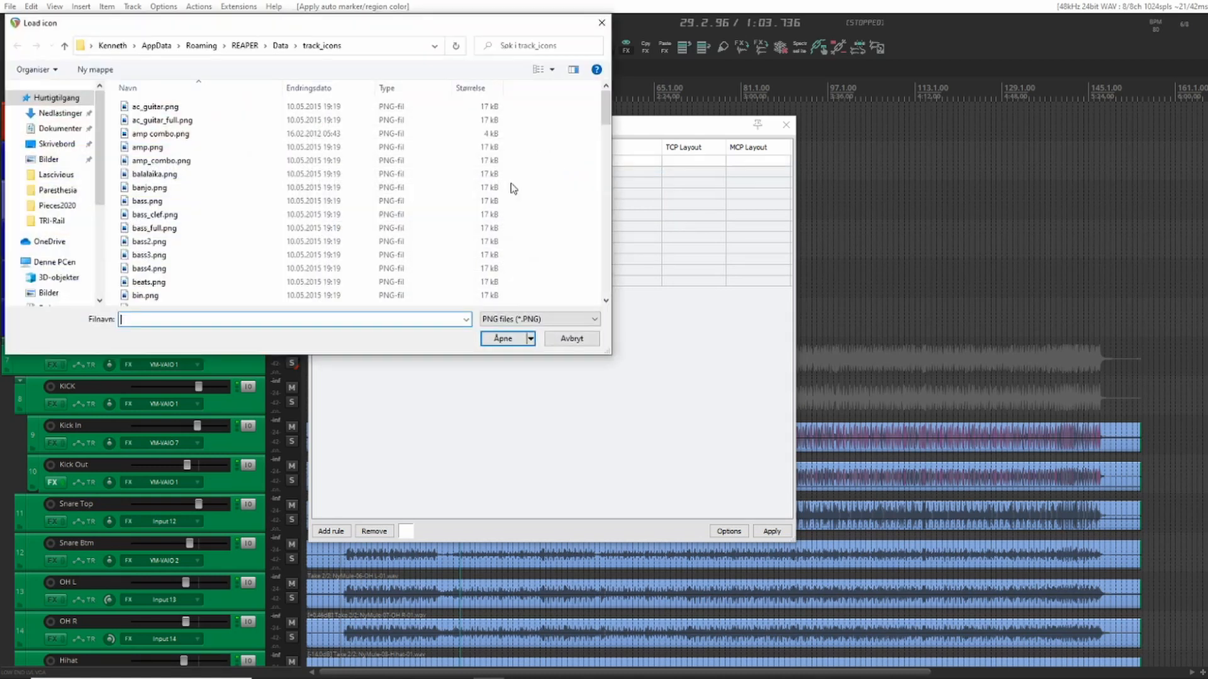
pyautogui.click(541, 70)
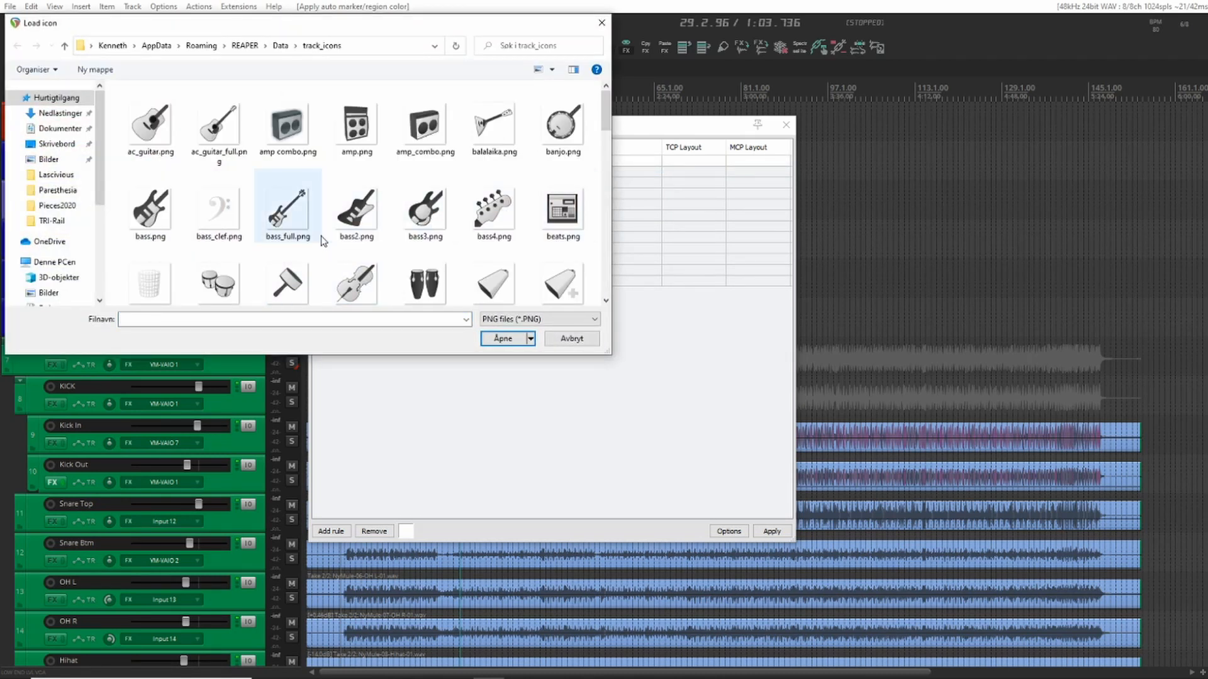
pyautogui.scroll(-3)
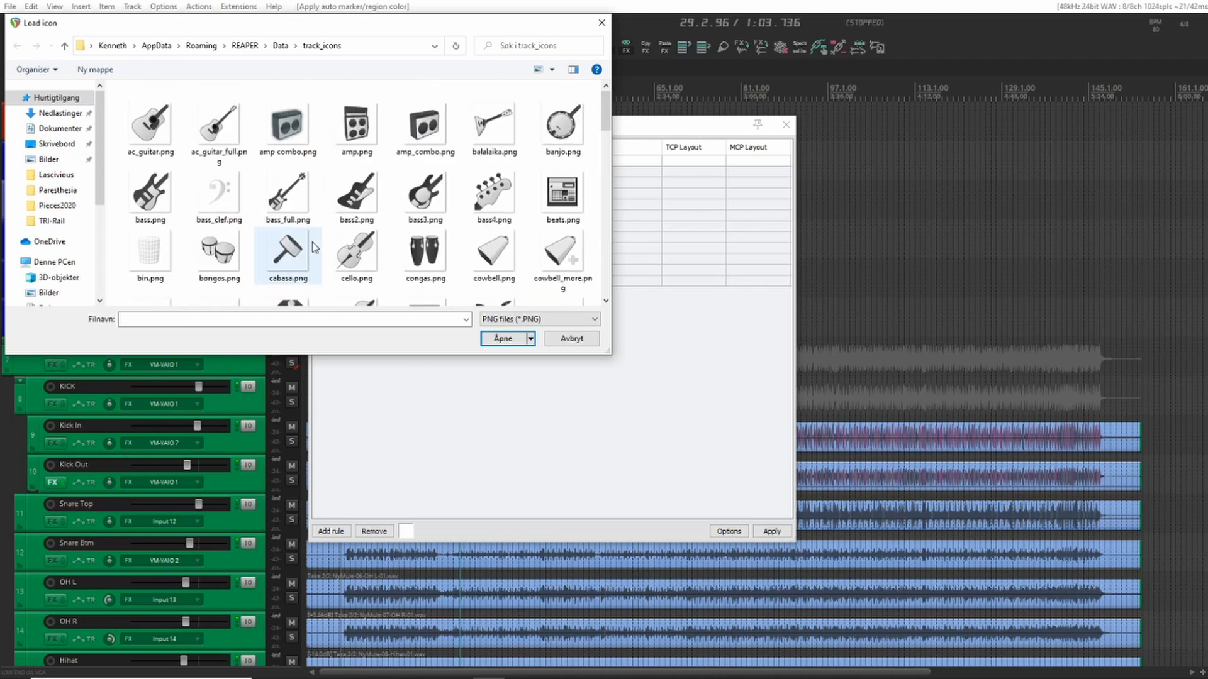
pyautogui.moveTo(312, 247)
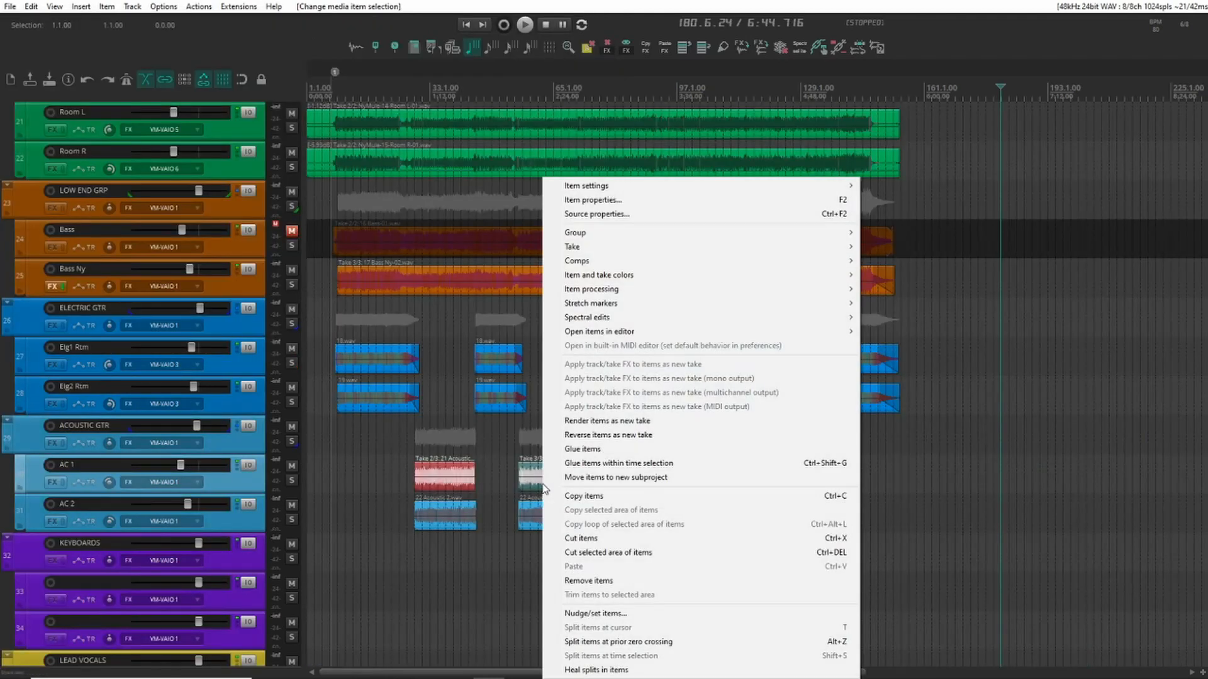
pyautogui.moveTo(599, 275)
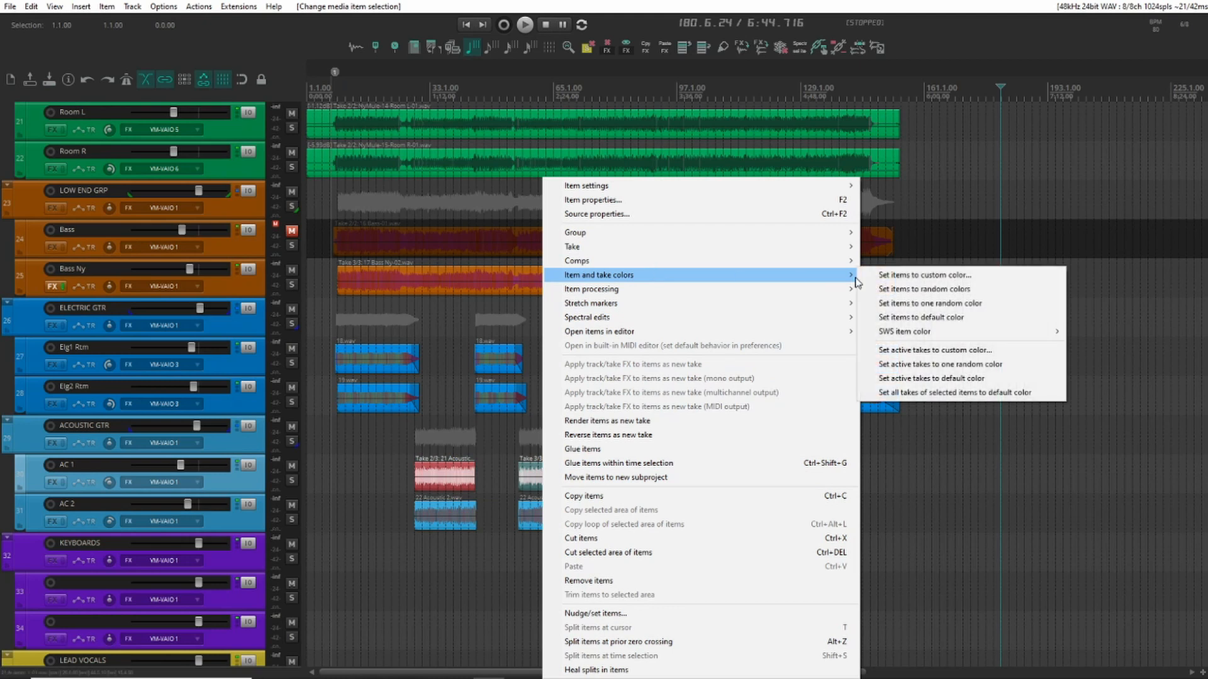
pyautogui.moveTo(933, 396)
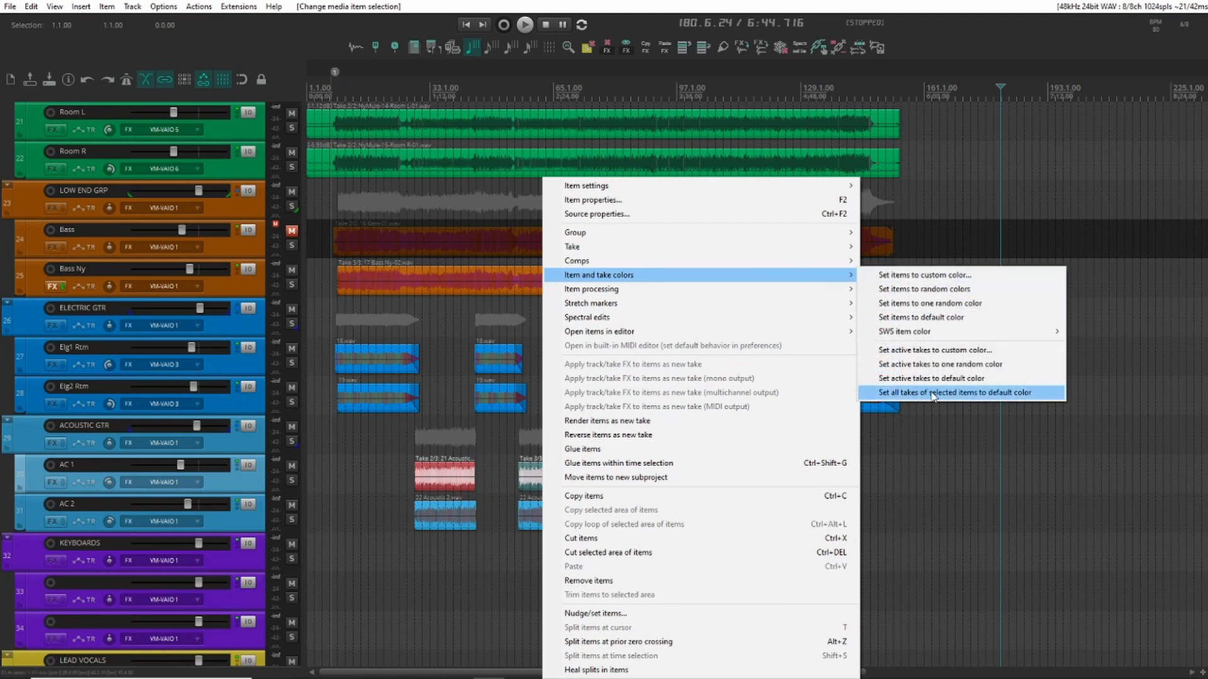
# Reset all takes of the selected items to the default color.
pyautogui.click(958, 392)
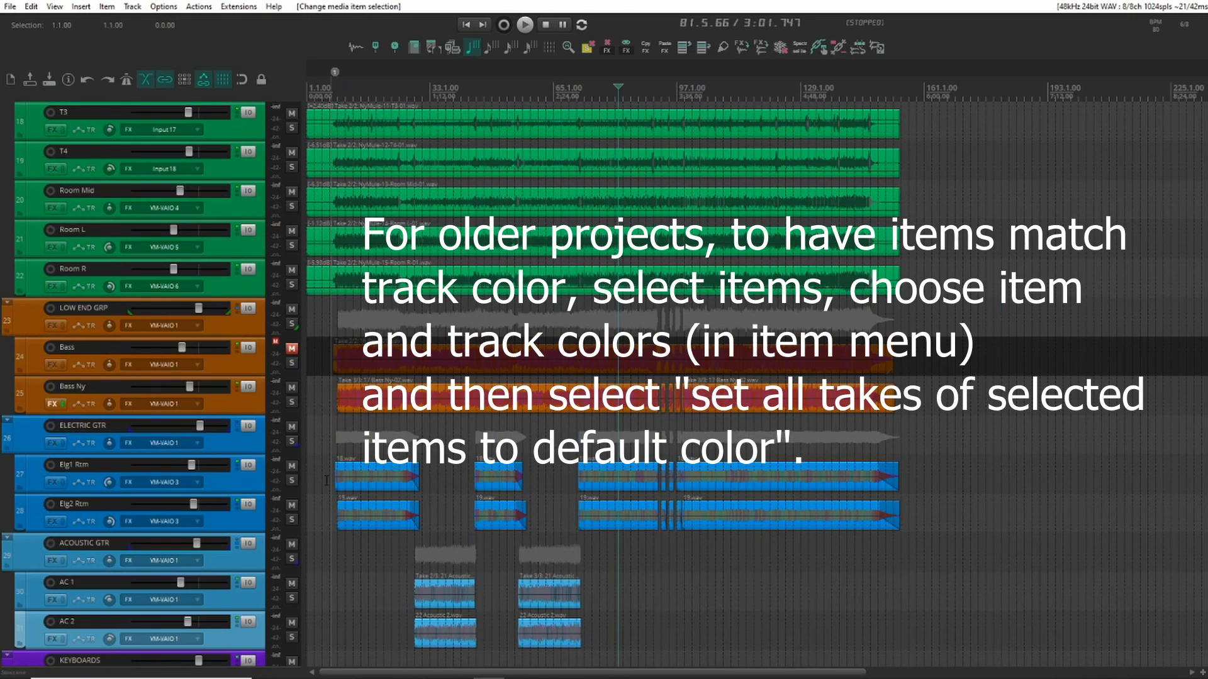
pyautogui.scroll(-3)
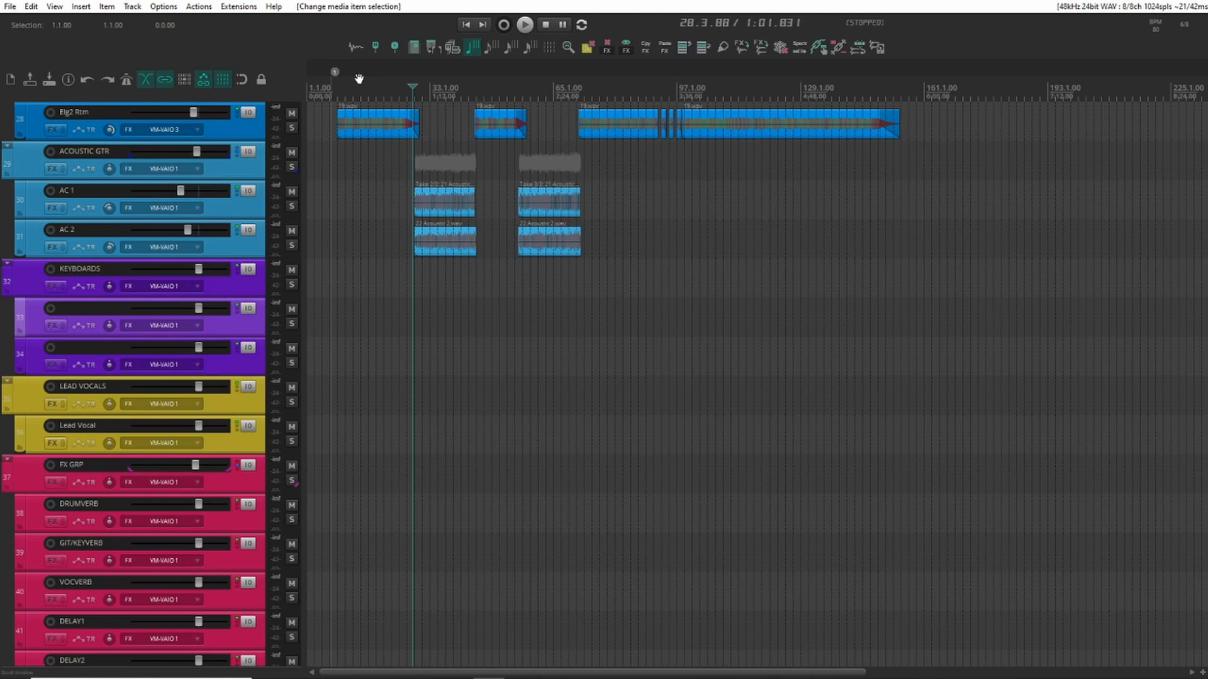